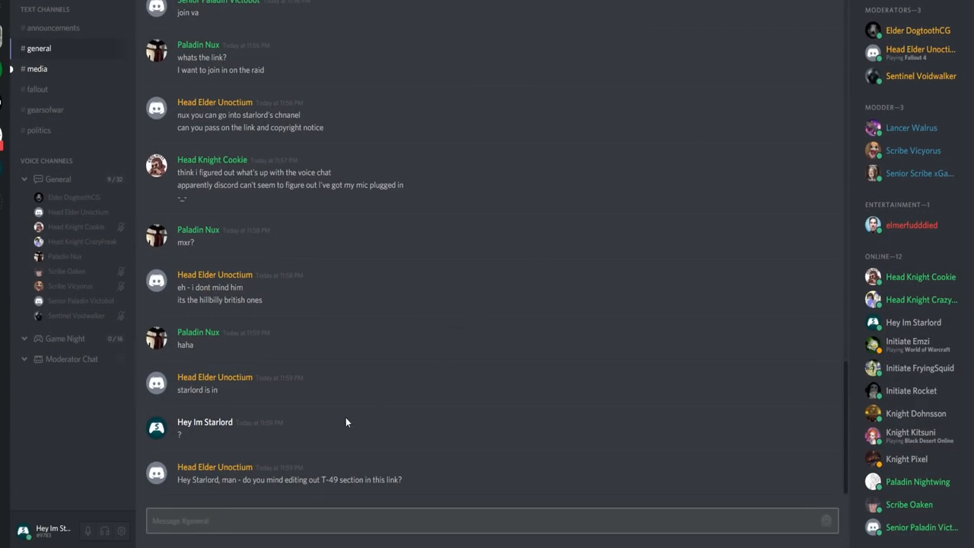
{"action": "mouse_move", "coordinate": [600, 411]}
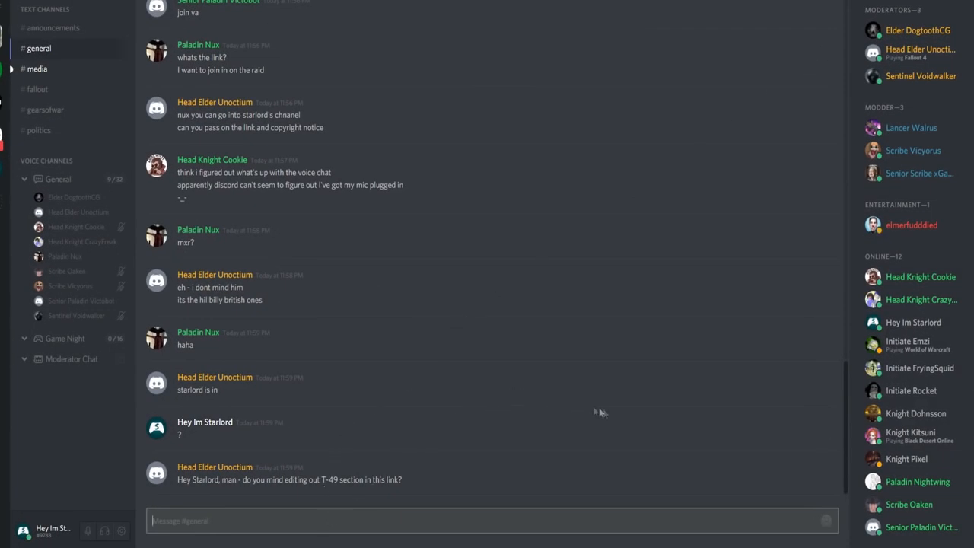
{"action": "mouse_move", "coordinate": [615, 417]}
{"action": "type", "text": "Why have I been invi"}
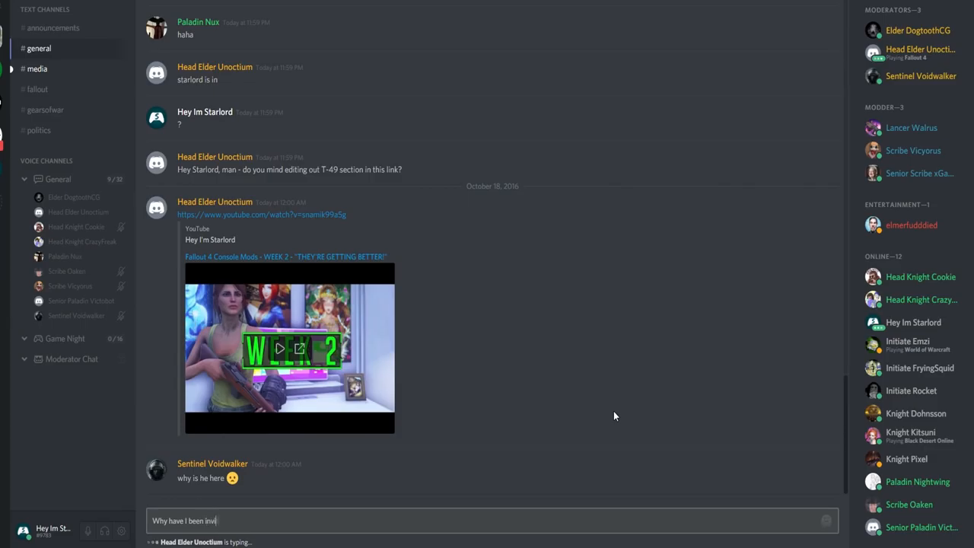
Step: Post replies in #general asking why you were invited here and asking "What mod?"
{"action": "type", "text": "ted here?"}
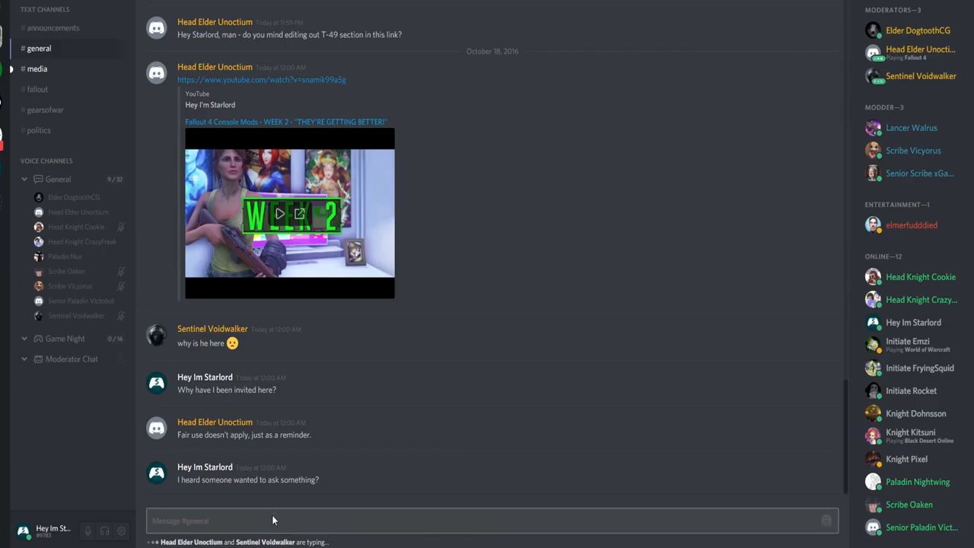
{"action": "mouse_move", "coordinate": [401, 411]}
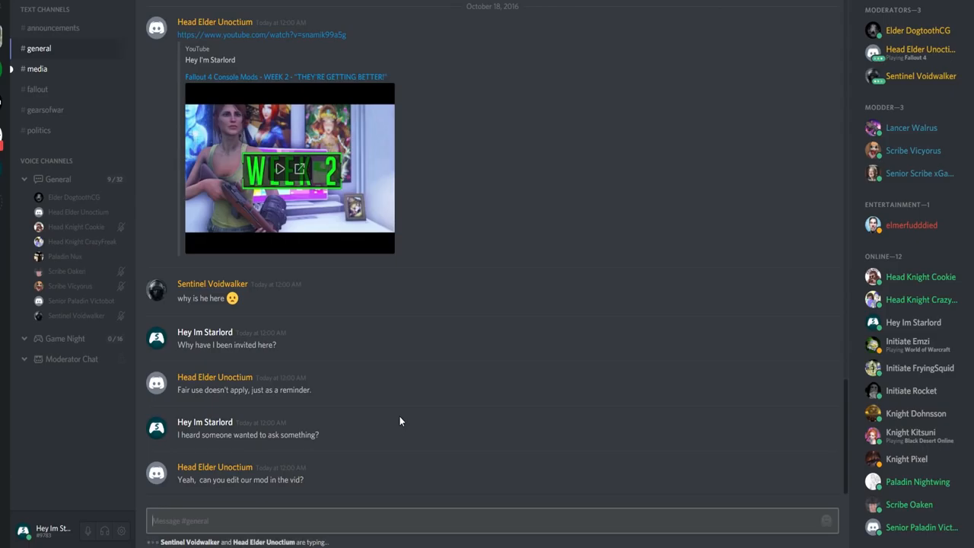
{"action": "scroll", "scroll_direction": "down", "scroll_amount": 3}
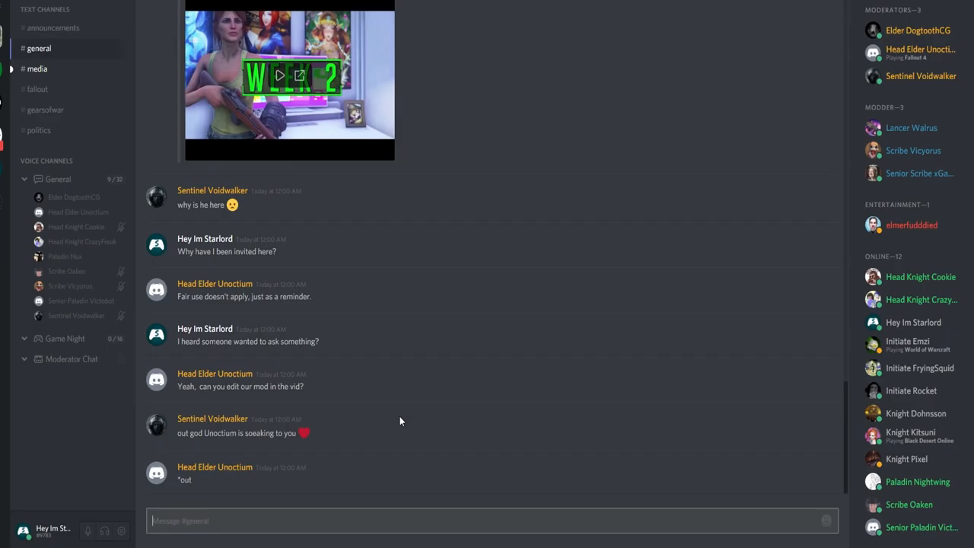
{"action": "type", "text": "What moid"}
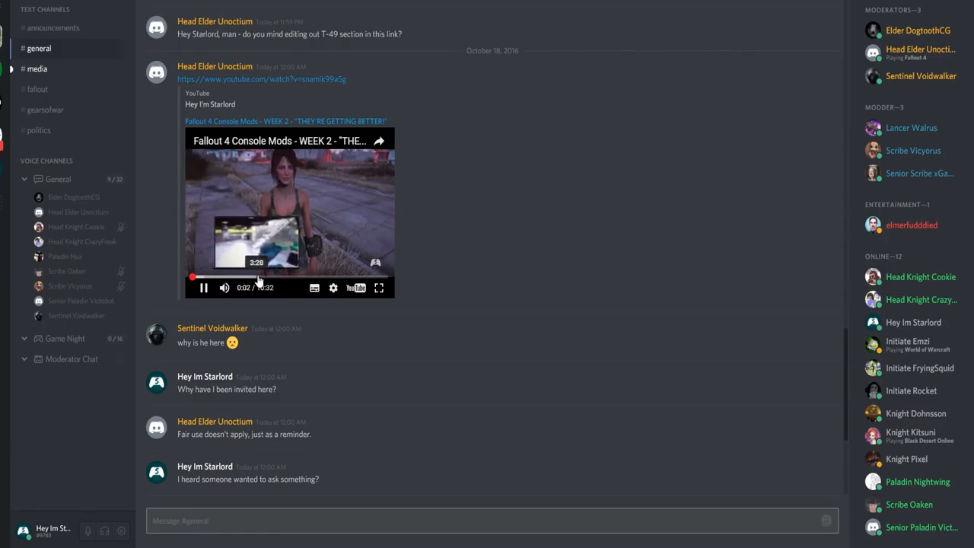
Step: Skip through the embedded Fallout 4 mod video to around six minutes, then pause it
{"action": "left_click", "coordinate": [286, 277]}
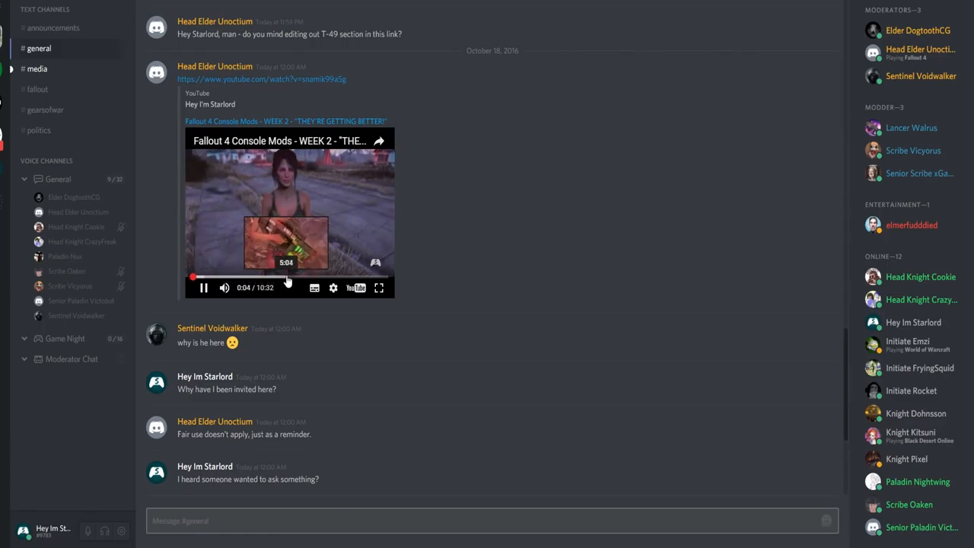
{"action": "left_click", "coordinate": [304, 277]}
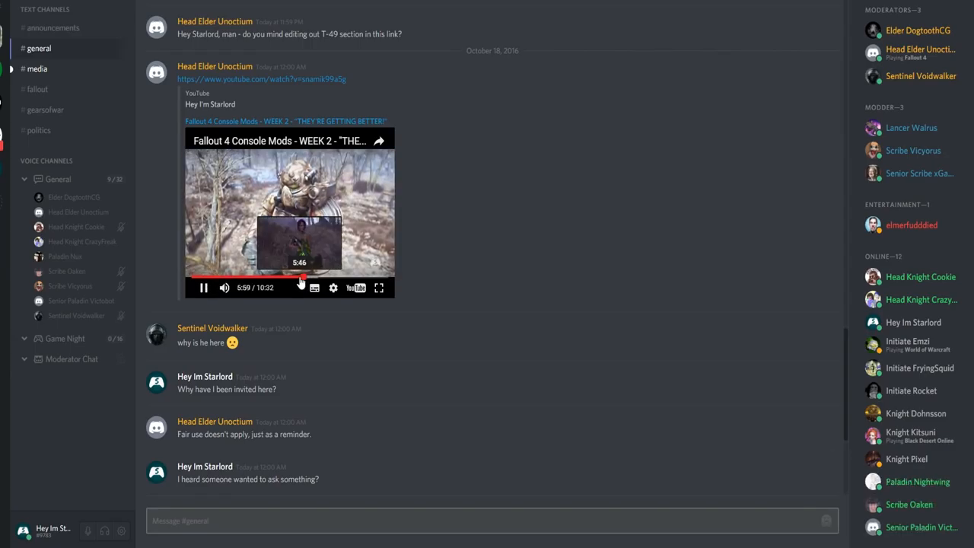
{"action": "left_click", "coordinate": [301, 277]}
{"action": "type", "text": "Whats the problem with the m"}
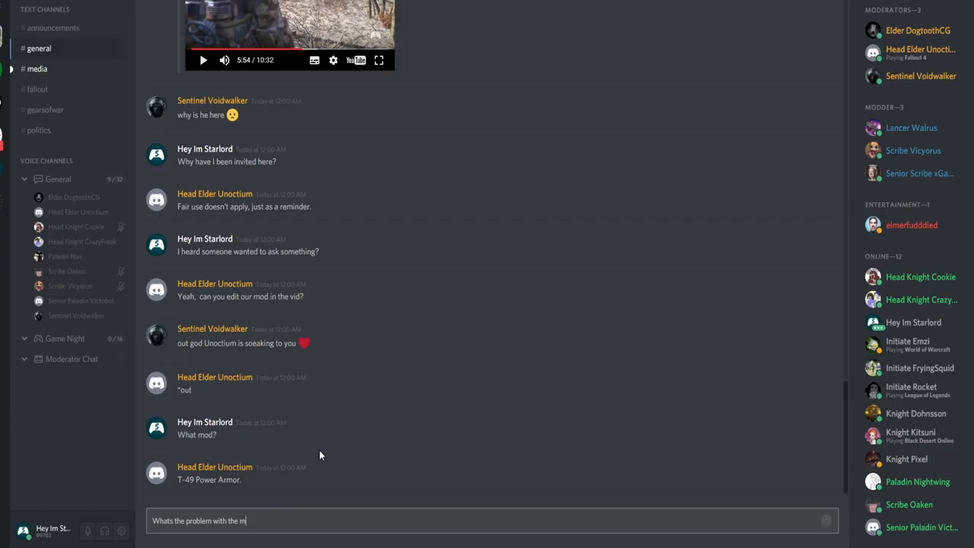
Step: Send the question asking what the problem is with the mod being in the video
{"action": "type", "text": "od being in the"}
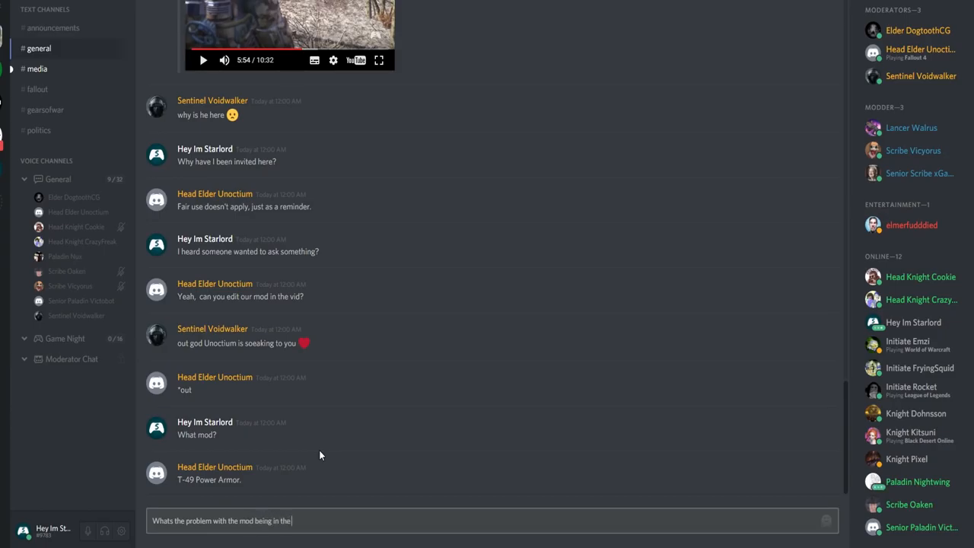
{"action": "key", "text": "Return"}
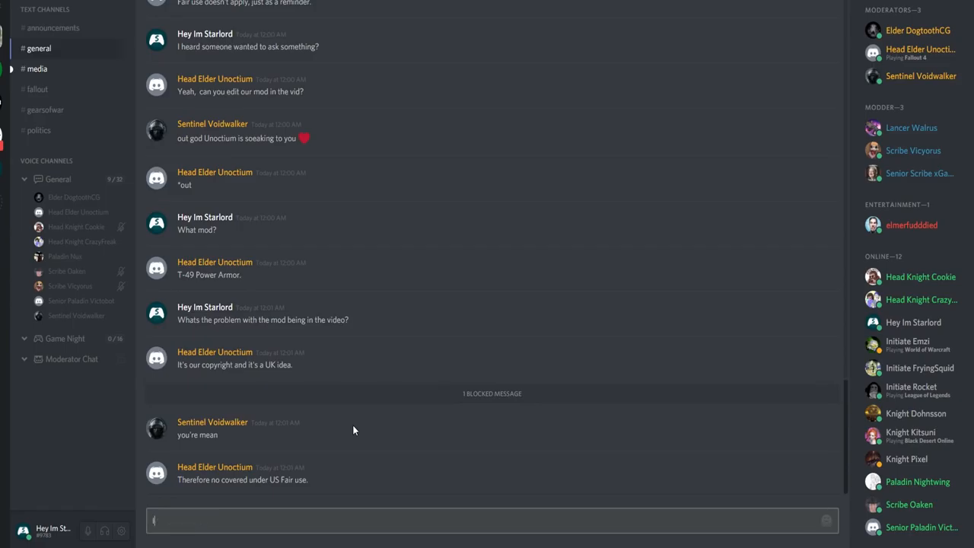
Step: Reply that you're from the UK and ask whether the mod is for all to use, hence why it was uploaded
{"action": "type", "text": "I'm from"}
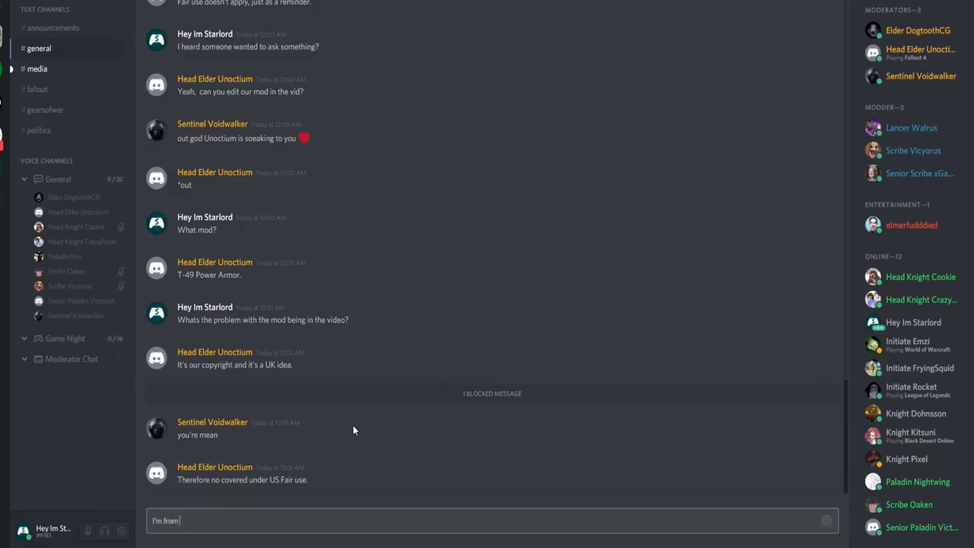
{"action": "type", "text": "the UK...."}
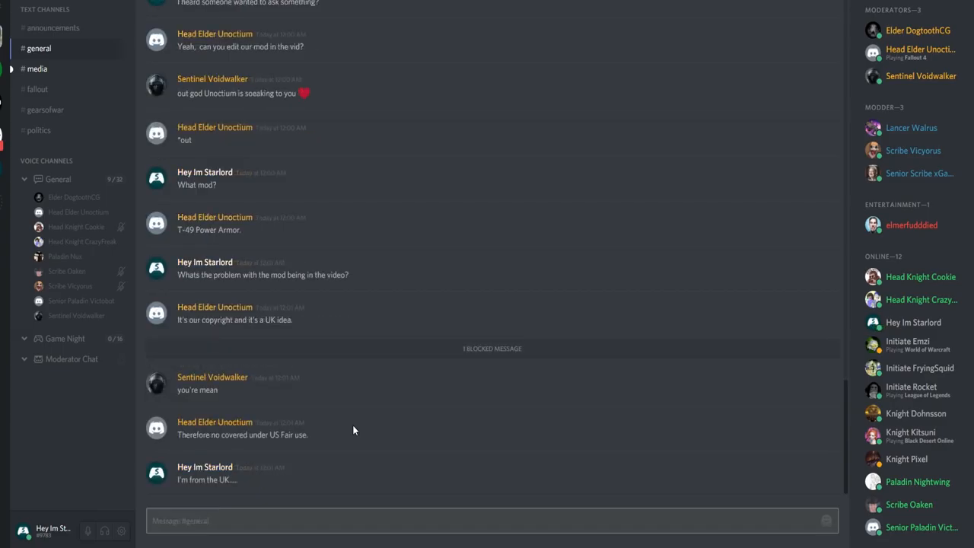
{"action": "type", "text": "and isn"}
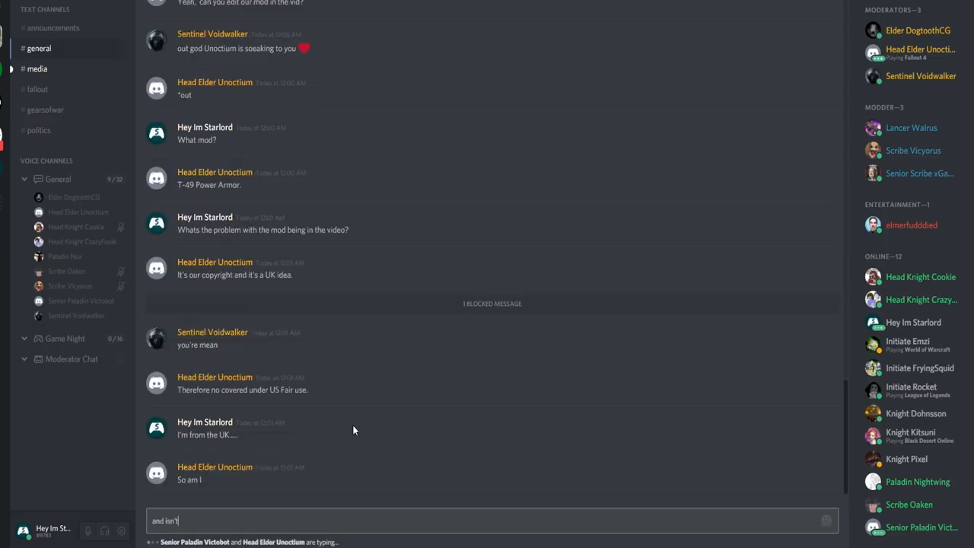
{"action": "type", "text": "the mod for all to use"}
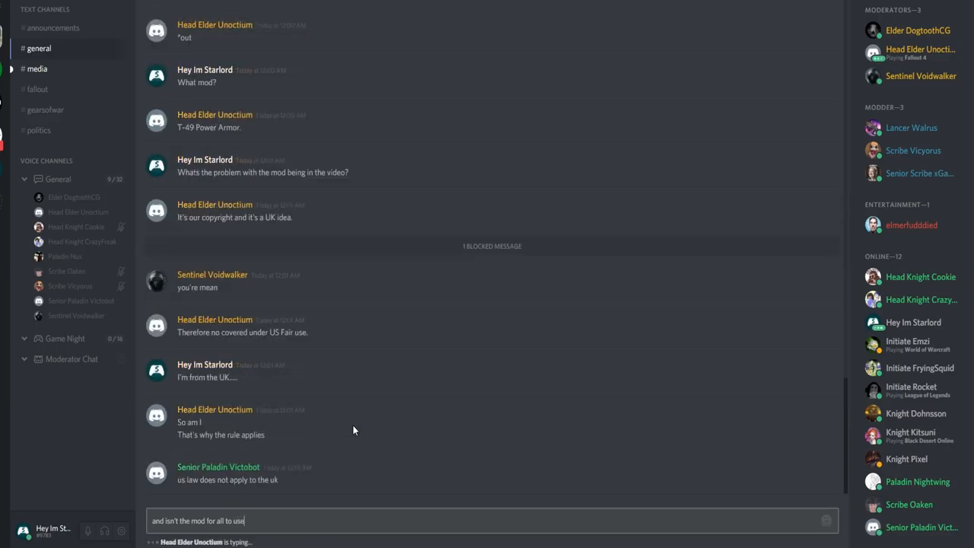
{"action": "type", "text": ", hence"}
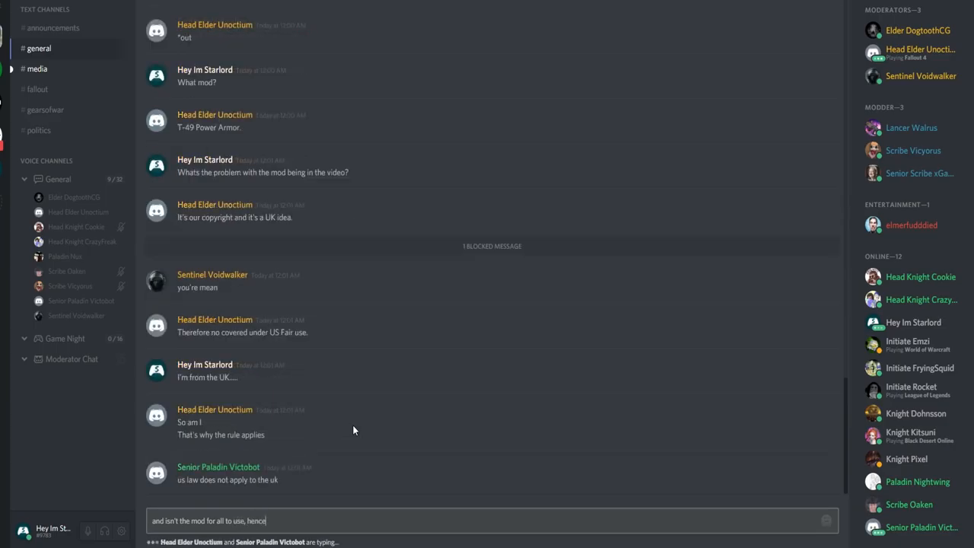
{"action": "type", "text": "why It was"}
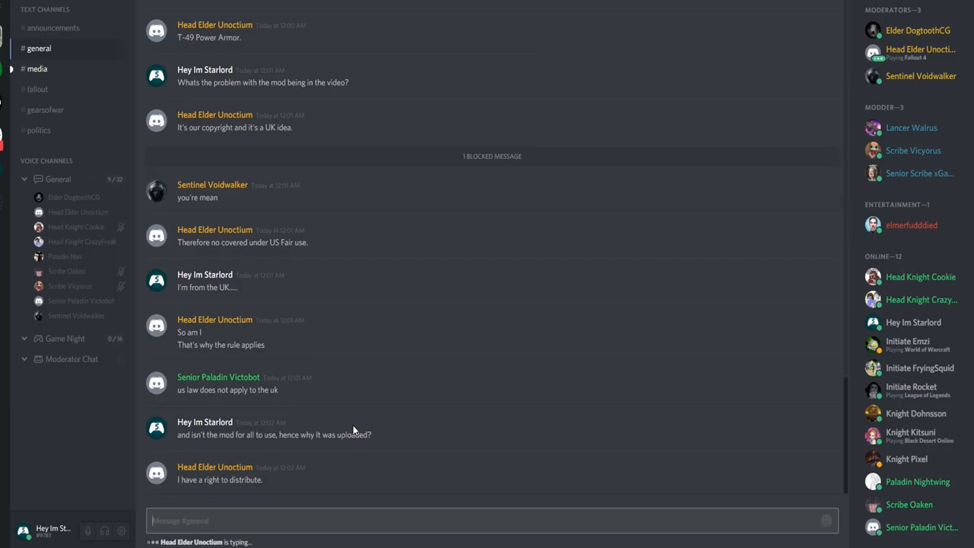
Step: Reply "That's fair do..." in the general channel
{"action": "type", "text": "That's f"}
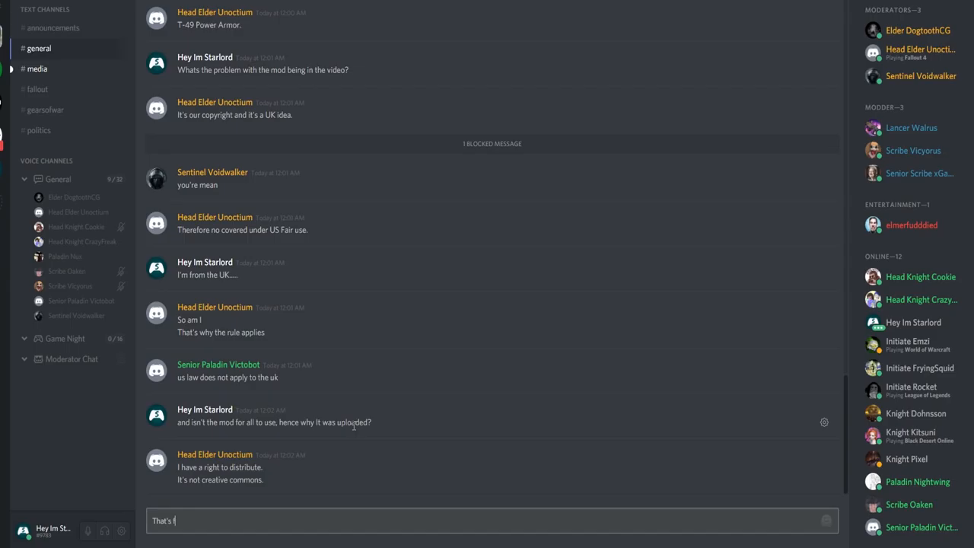
{"action": "type", "text": "air do"}
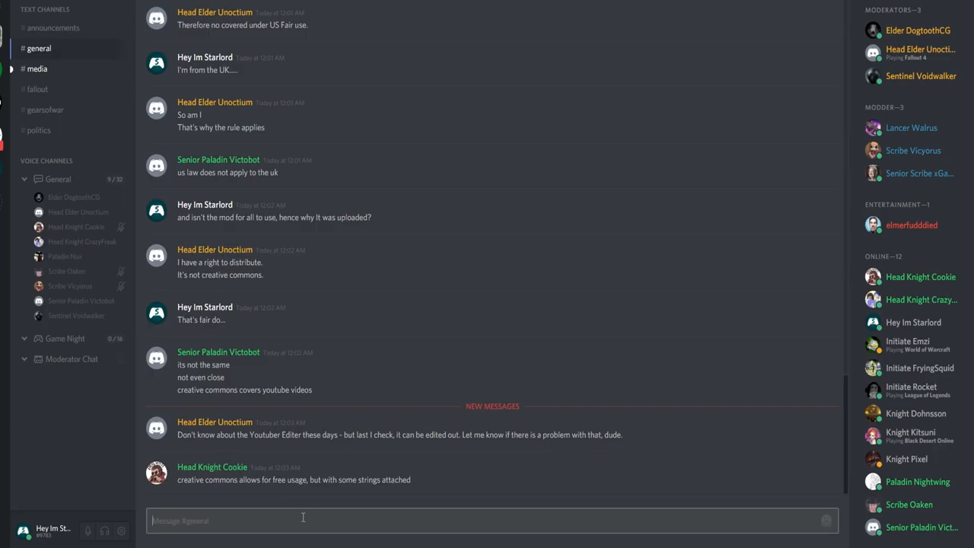
Step: Ask if they have a problem with their mod being in a months-old mod video, and say you're kind of confused
{"action": "type", "text": "So"}
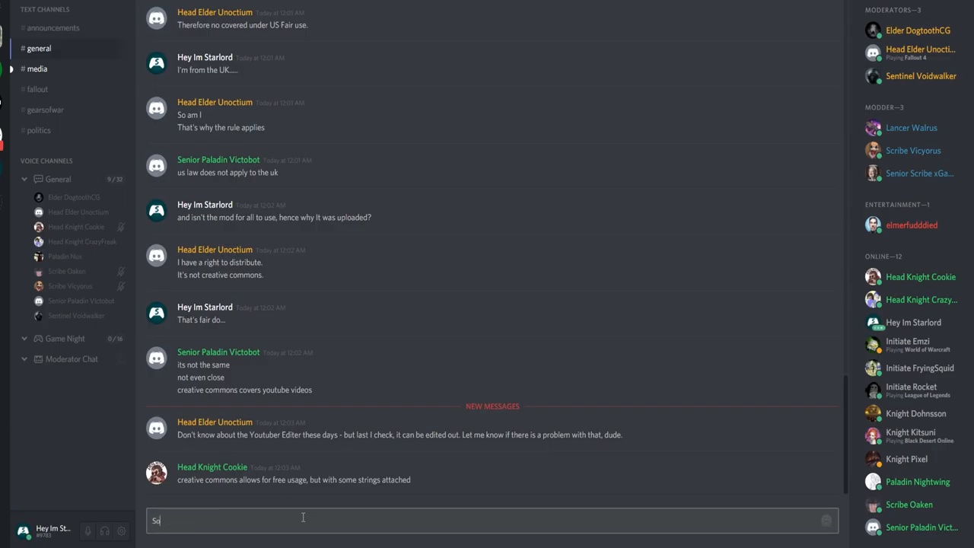
{"action": "type", "text": "So you have a problem with"}
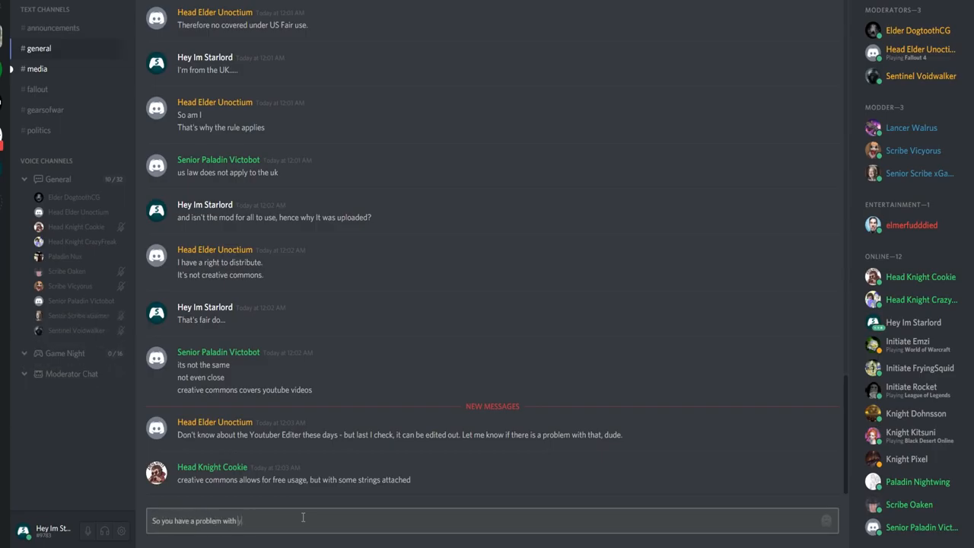
{"action": "type", "text": "your mod being in a mod video thats"}
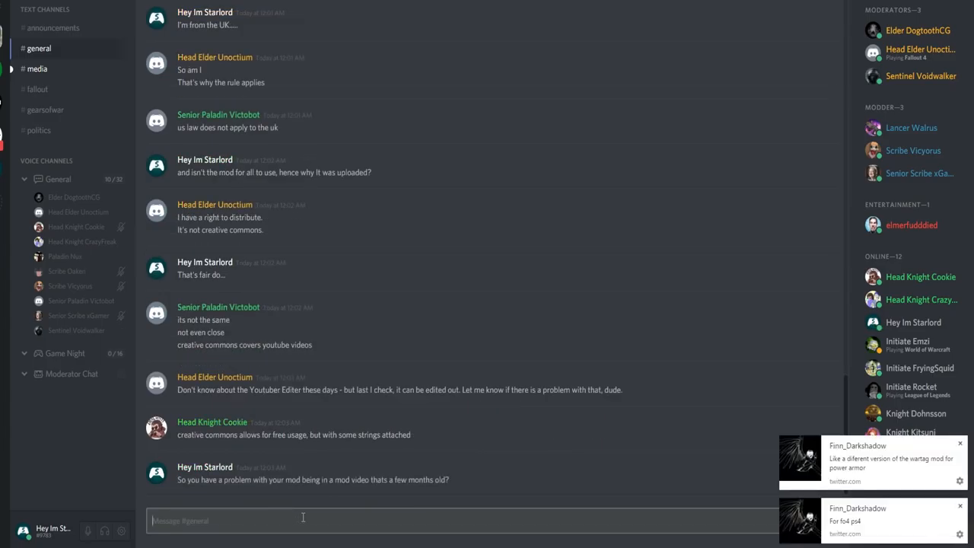
{"action": "type", "text": "I'm kind of c"}
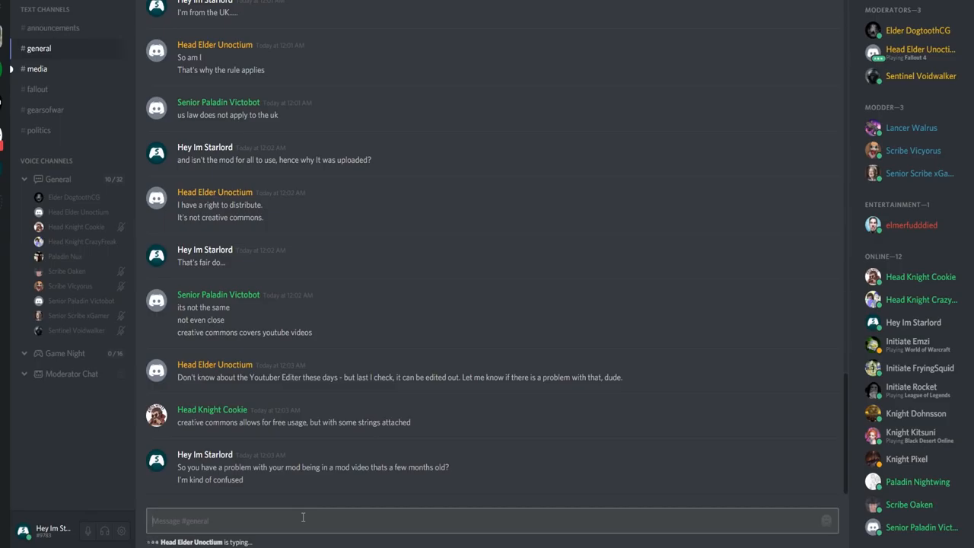
Step: Scroll up through #general to read the previous day's messages about the copyright strike and ban
{"action": "scroll", "scroll_direction": "up", "scroll_amount": 3}
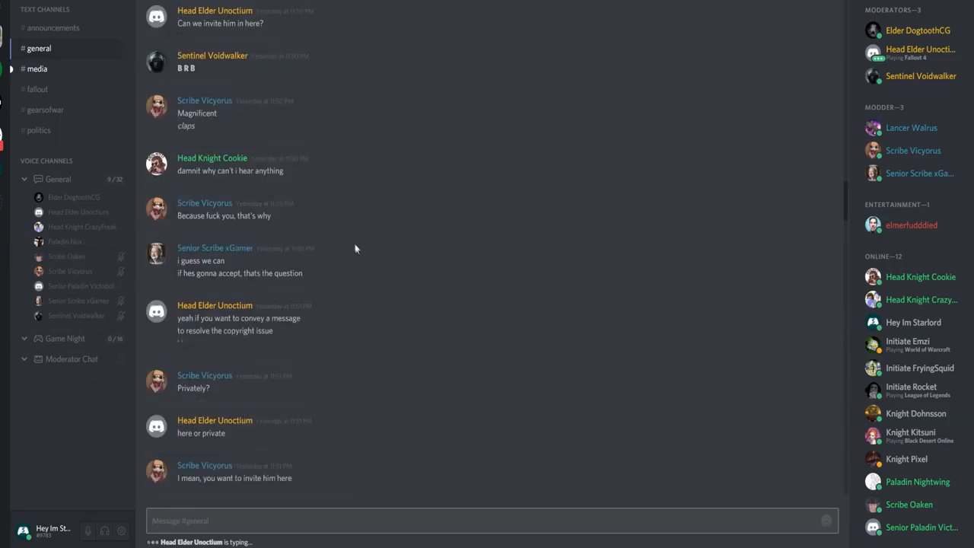
{"action": "scroll", "scroll_direction": "up", "scroll_amount": 3}
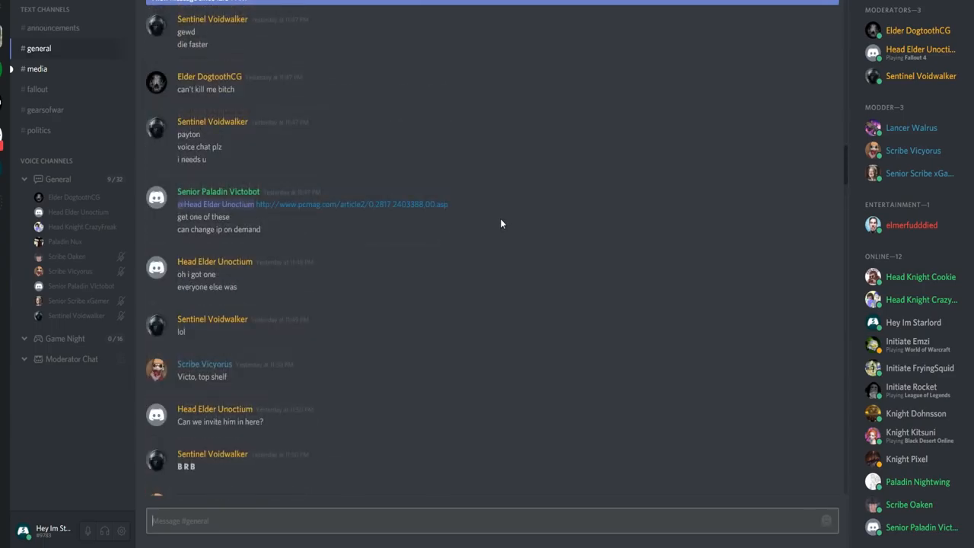
{"action": "scroll", "scroll_direction": "up", "scroll_amount": 3}
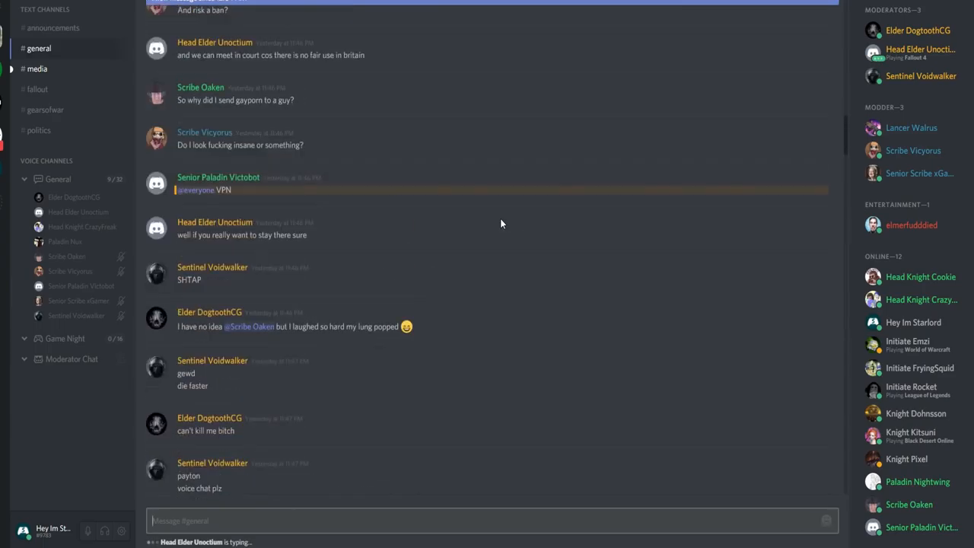
{"action": "scroll", "scroll_direction": "up", "scroll_amount": 3}
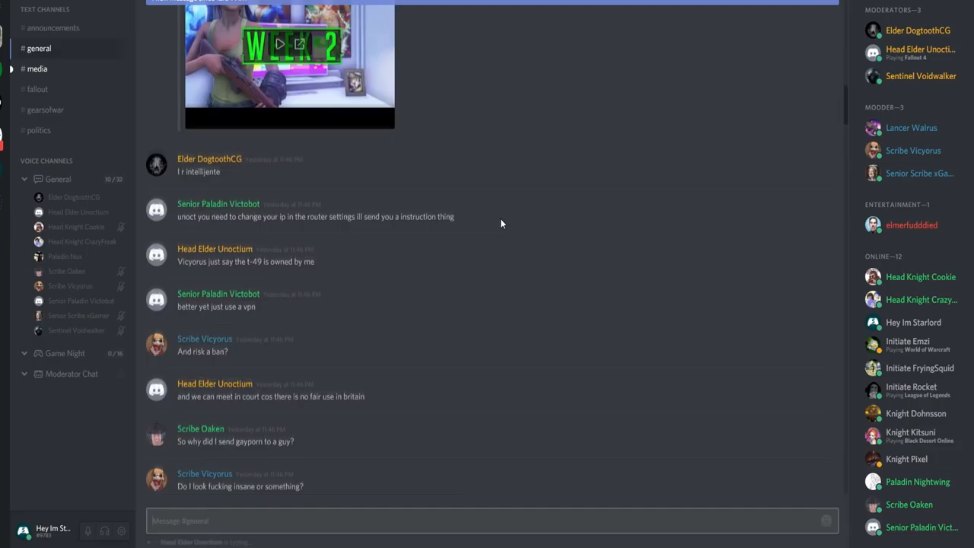
{"action": "scroll", "scroll_direction": "down", "scroll_amount": 3}
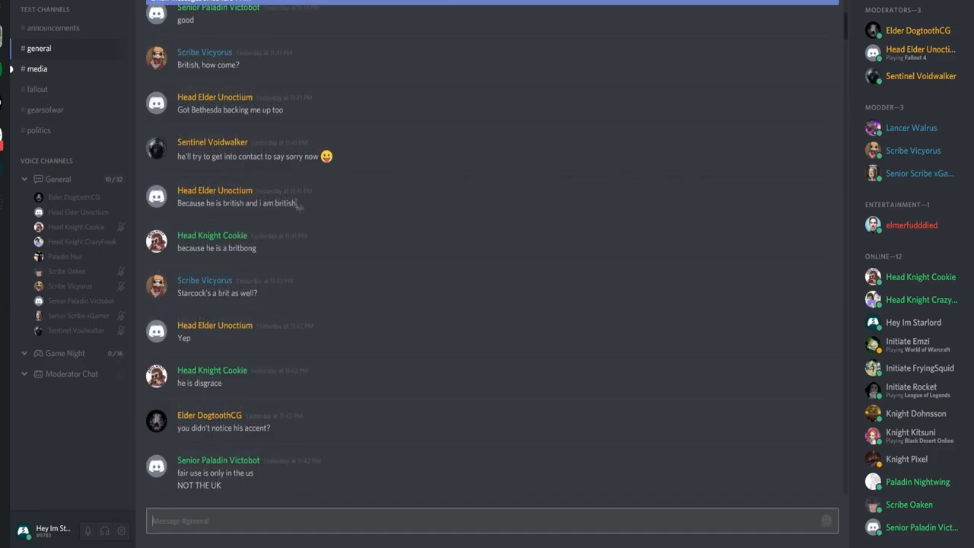
{"action": "scroll", "scroll_direction": "down", "scroll_amount": 3}
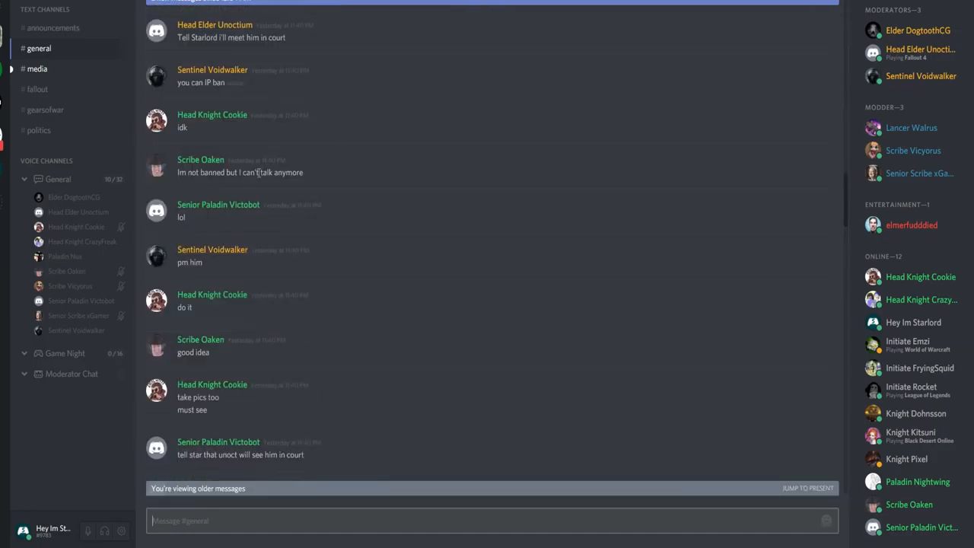
{"action": "scroll", "scroll_direction": "up", "scroll_amount": 3}
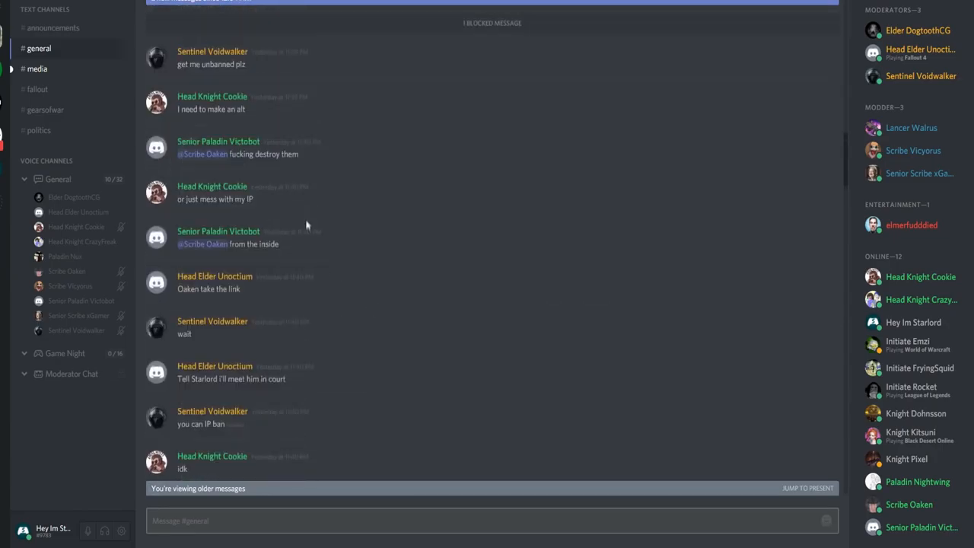
{"action": "scroll", "scroll_direction": "down", "scroll_amount": 3}
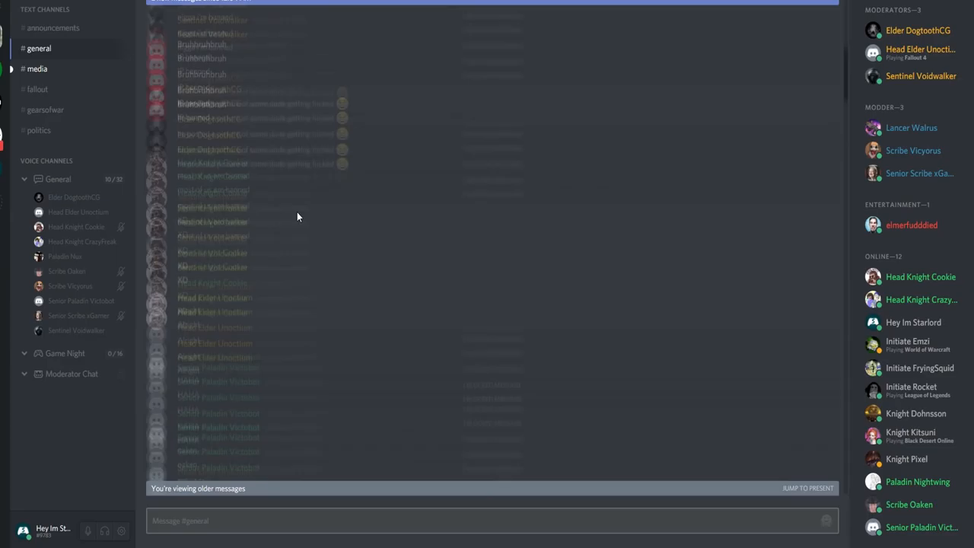
{"action": "scroll", "scroll_direction": "down", "scroll_amount": 3}
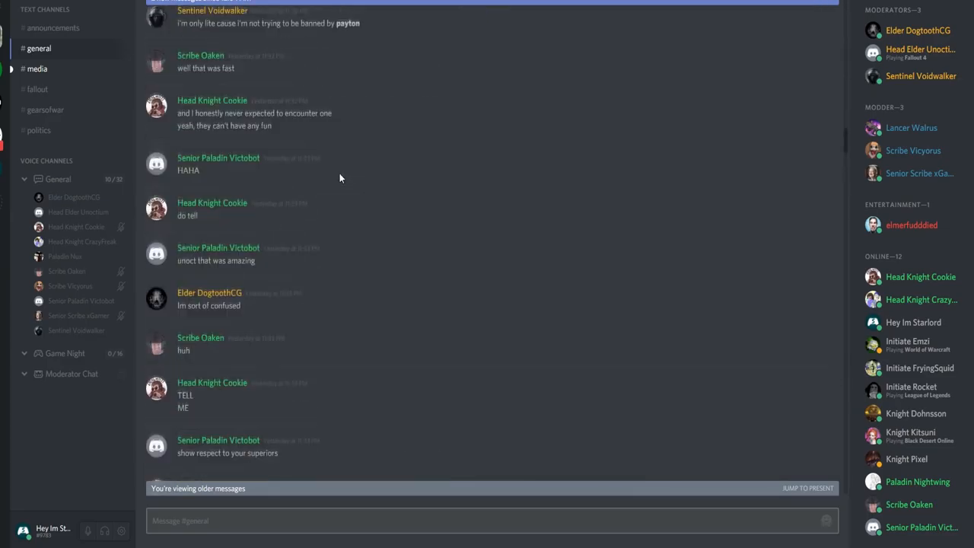
{"action": "scroll", "scroll_direction": "up", "scroll_amount": 3}
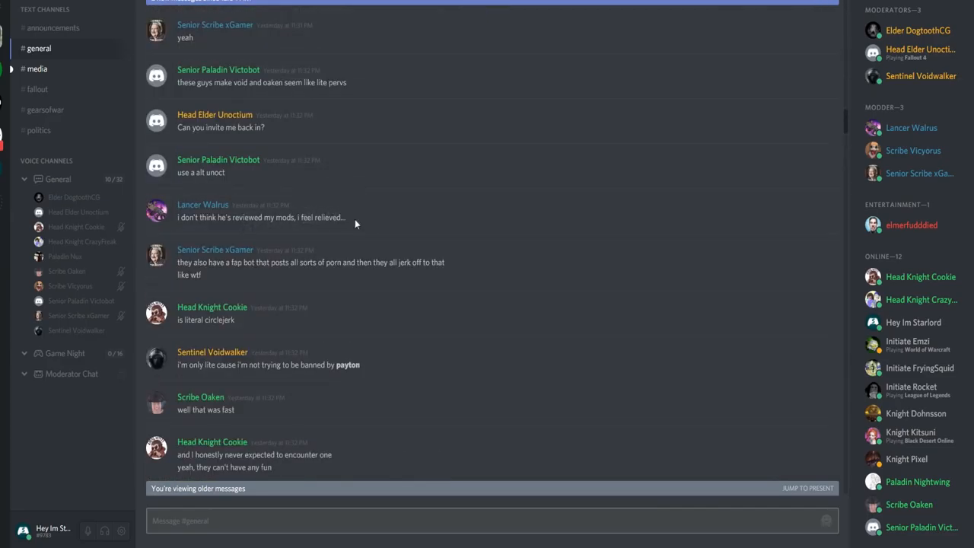
{"action": "scroll", "scroll_direction": "down", "scroll_amount": 3}
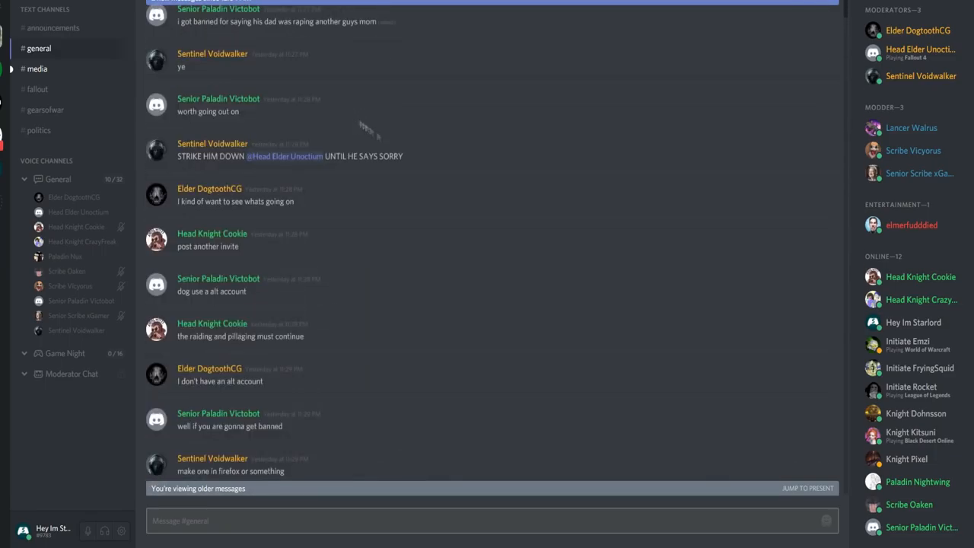
{"action": "scroll", "scroll_direction": "up", "scroll_amount": 3}
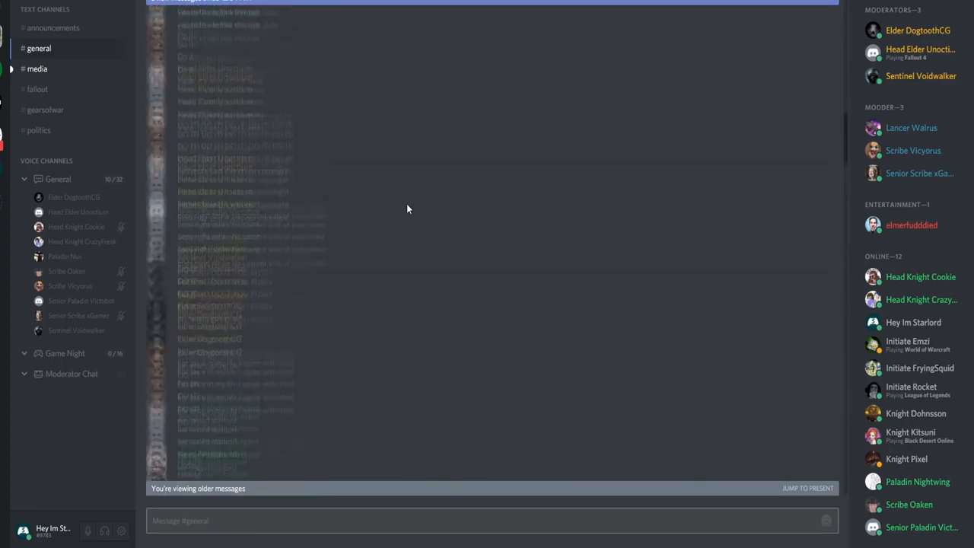
{"action": "scroll", "scroll_direction": "down", "scroll_amount": 3}
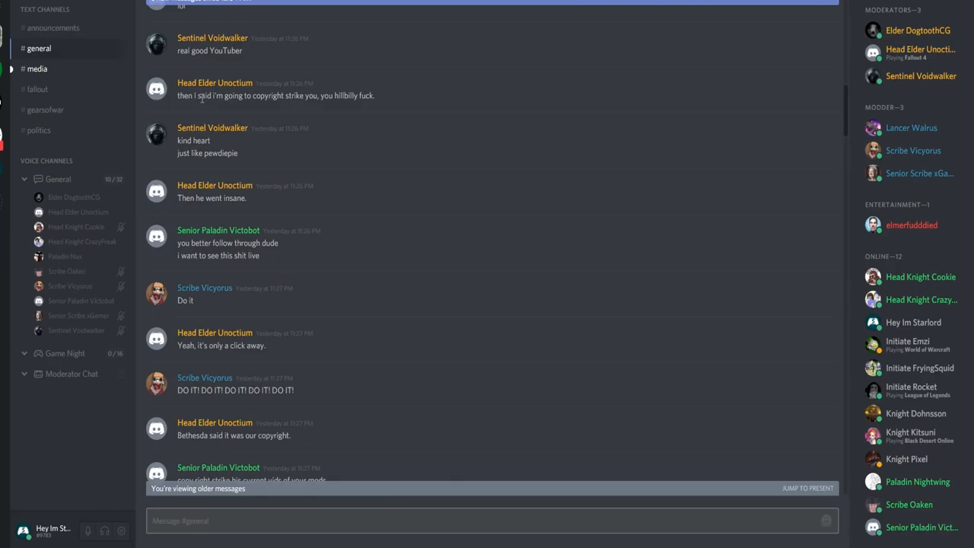
{"action": "scroll", "scroll_direction": "up", "scroll_amount": 3}
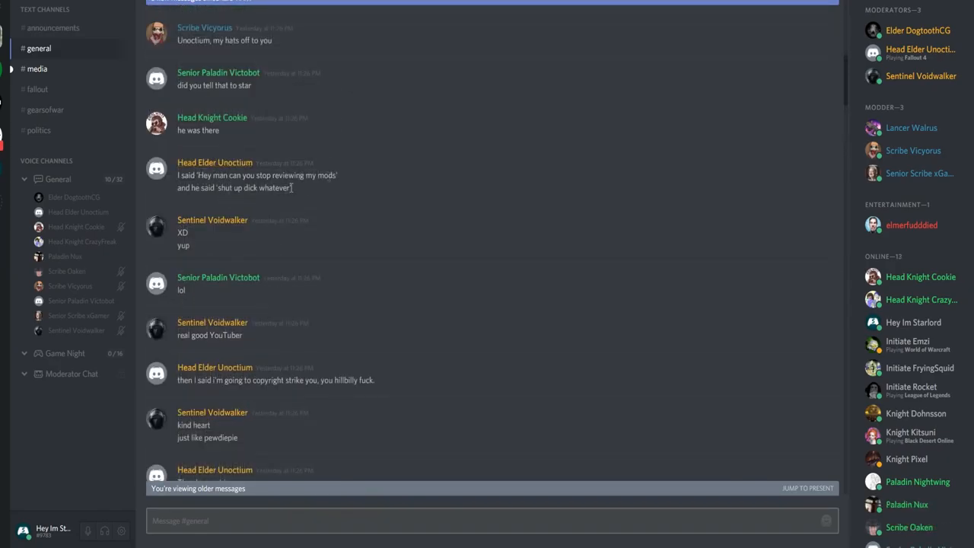
{"action": "scroll", "scroll_direction": "up", "scroll_amount": 3}
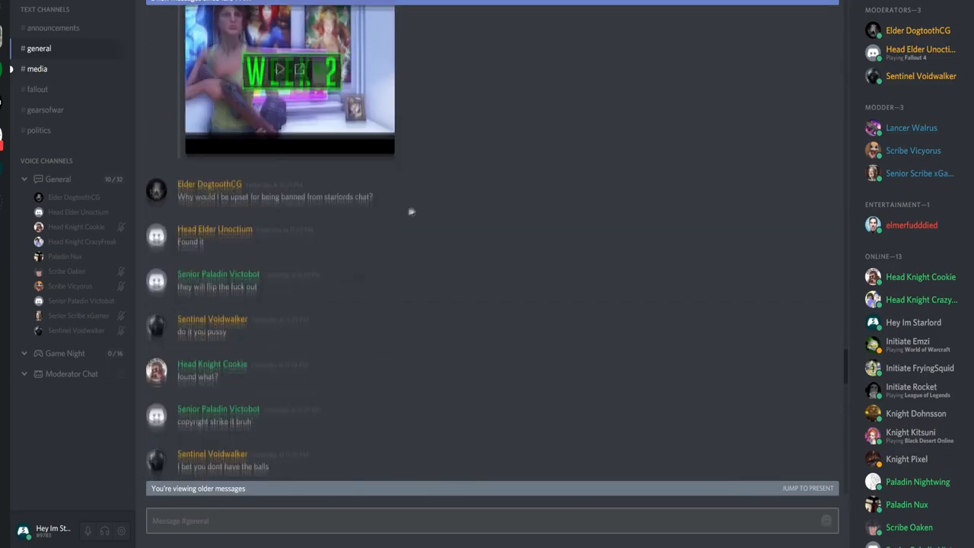
Step: Scroll back down through the older history while continuing to read it
{"action": "scroll", "scroll_direction": "down", "scroll_amount": 3}
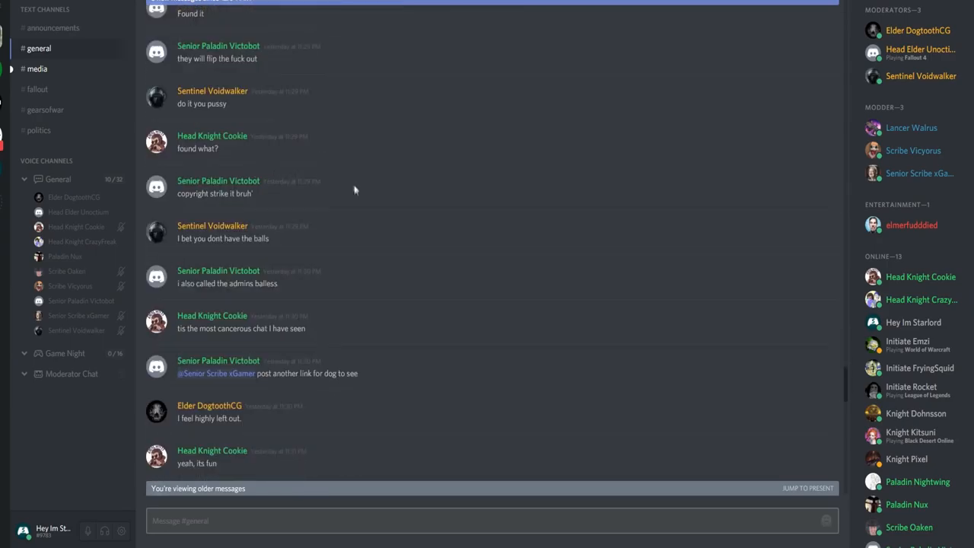
{"action": "scroll", "scroll_direction": "down", "scroll_amount": 3}
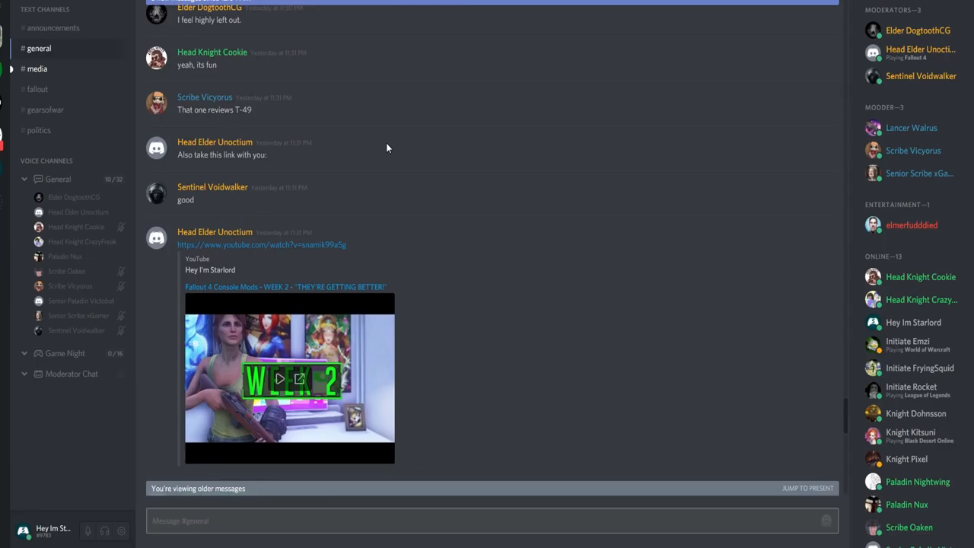
{"action": "scroll", "scroll_direction": "down", "scroll_amount": 3}
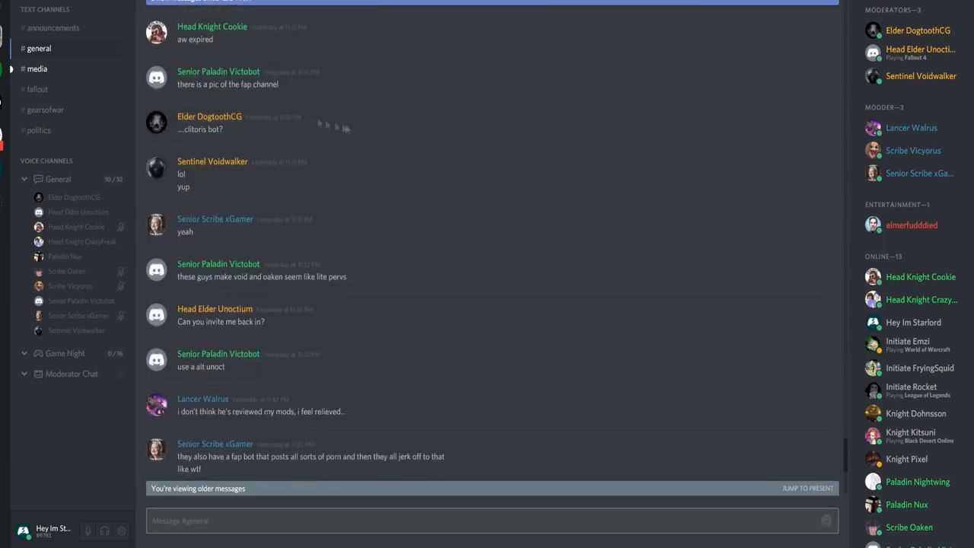
{"action": "scroll", "scroll_direction": "down", "scroll_amount": 3}
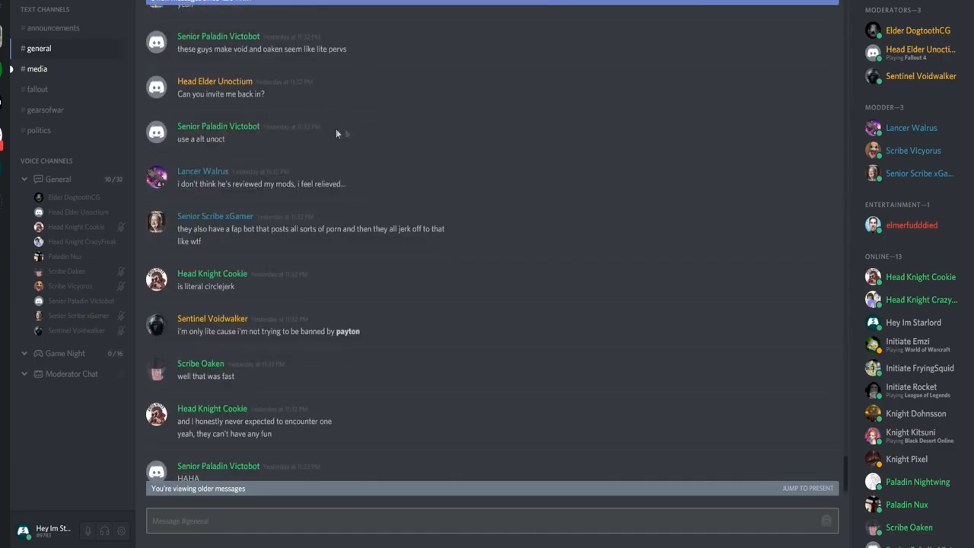
{"action": "scroll", "scroll_direction": "down", "scroll_amount": 3}
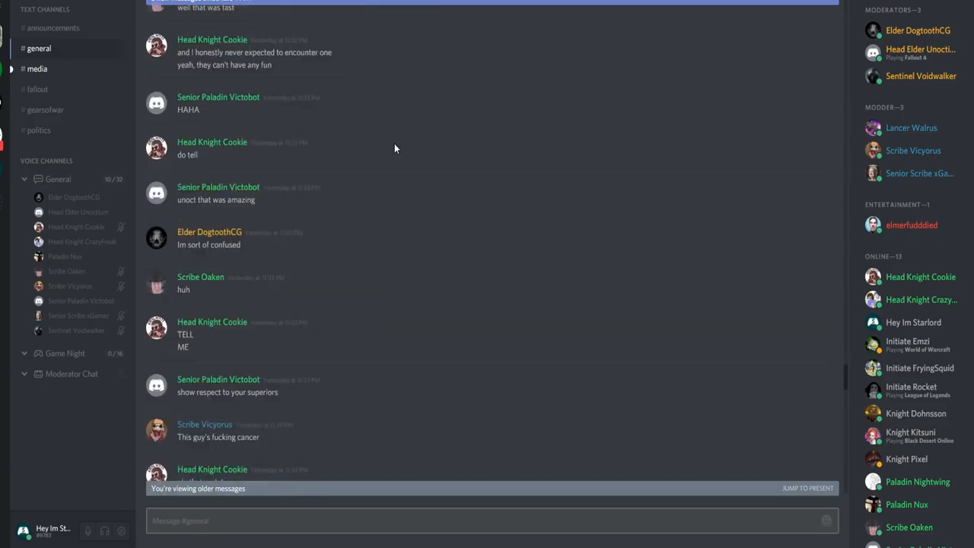
{"action": "scroll", "scroll_direction": "down", "scroll_amount": 3}
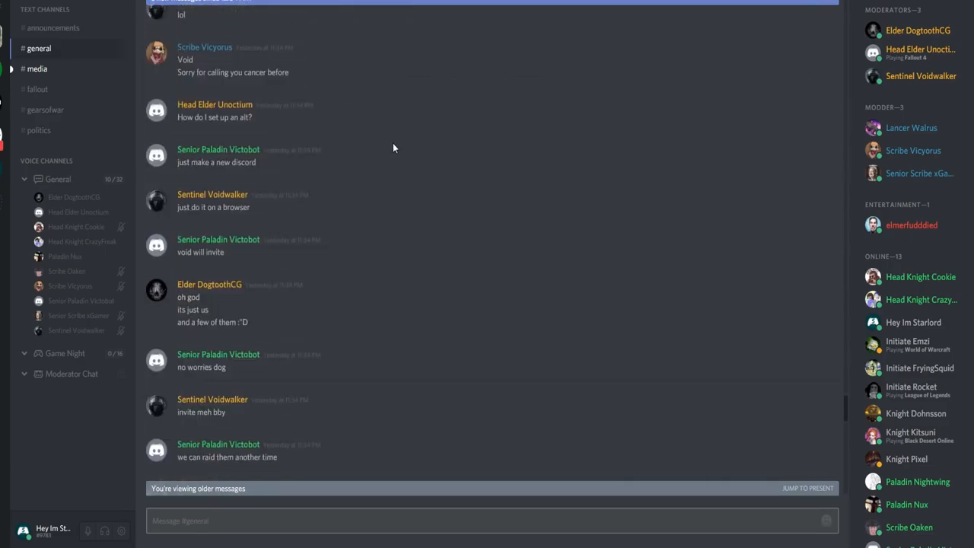
{"action": "scroll", "scroll_direction": "down", "scroll_amount": 3}
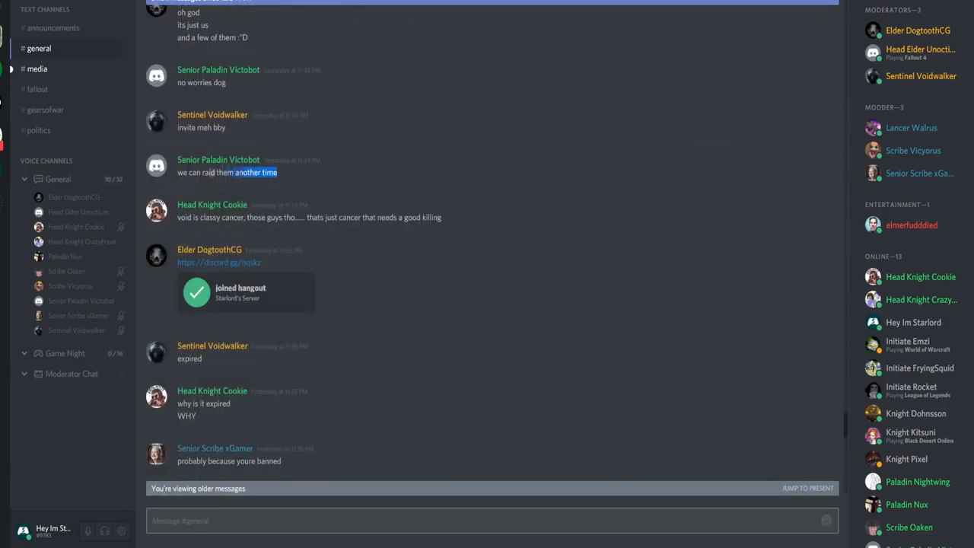
{"action": "scroll", "scroll_direction": "down", "scroll_amount": 3}
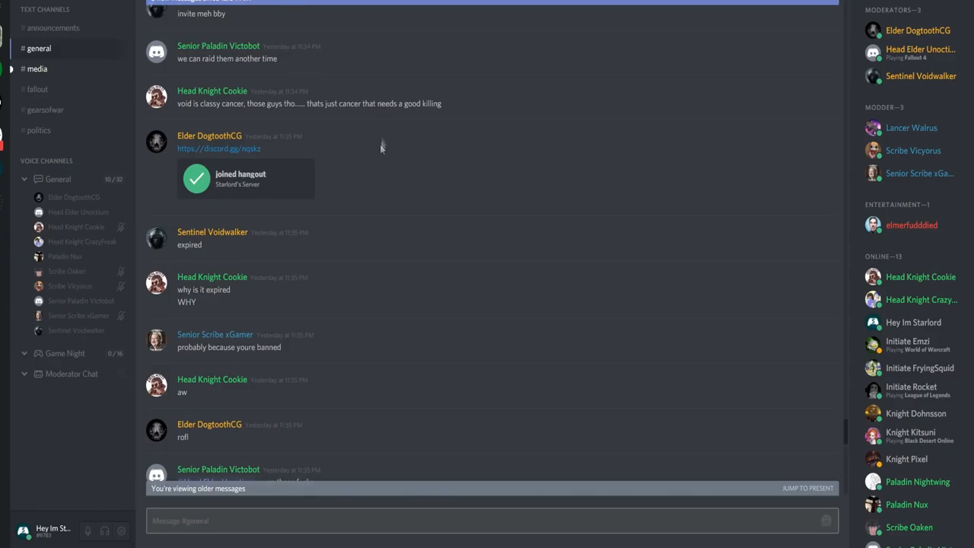
{"action": "scroll", "scroll_direction": "down", "scroll_amount": 3}
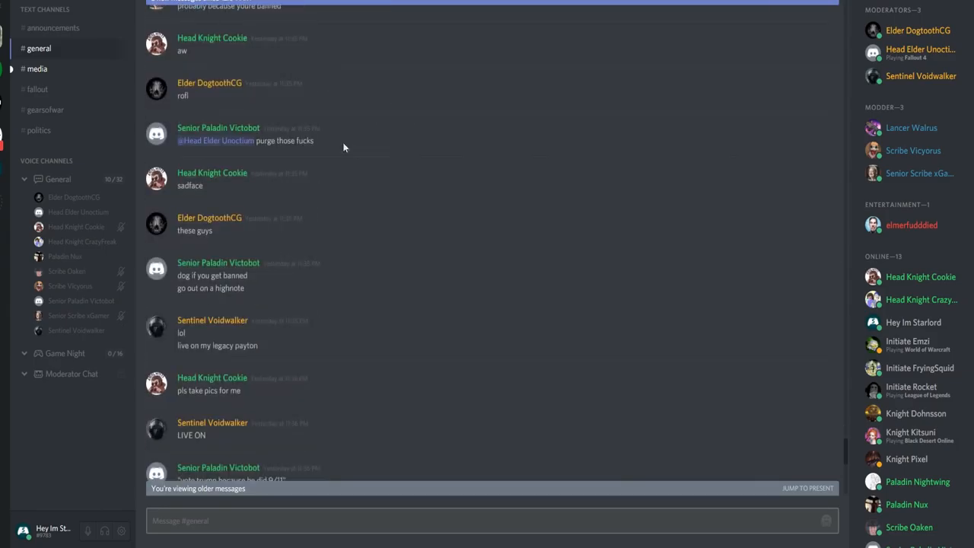
{"action": "scroll", "scroll_direction": "down", "scroll_amount": 3}
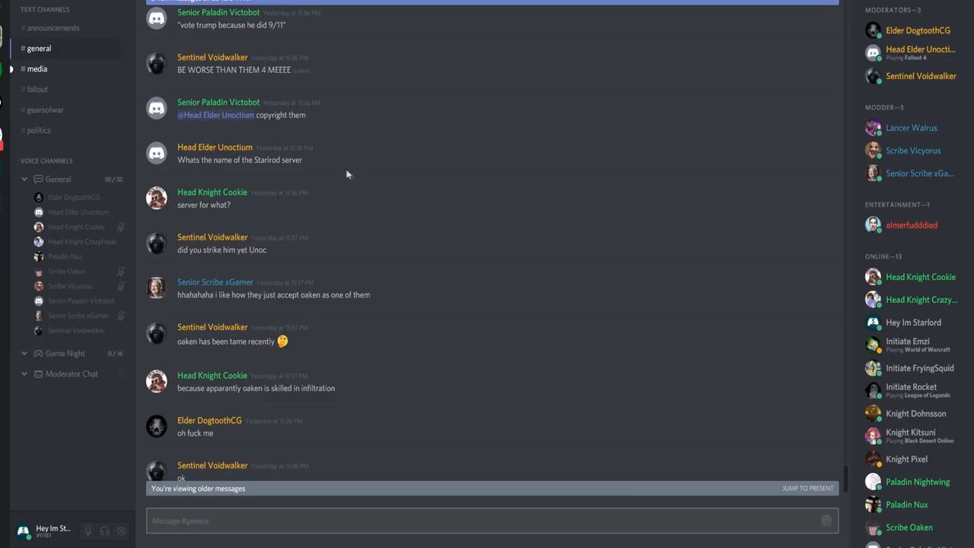
{"action": "scroll", "scroll_direction": "down", "scroll_amount": 3}
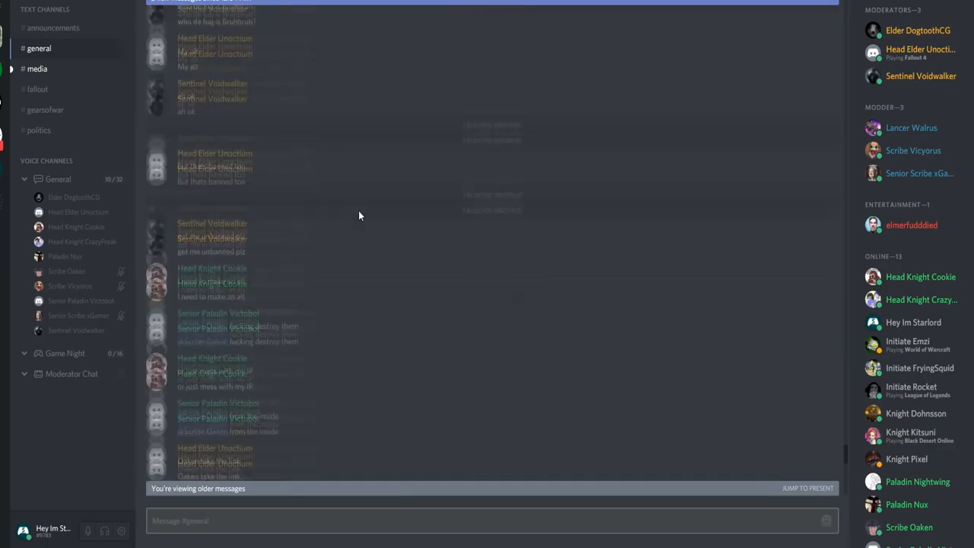
Step: Scroll down until the recent copyright discussion with the moderator is visible again
{"action": "scroll", "scroll_direction": "down", "scroll_amount": 3}
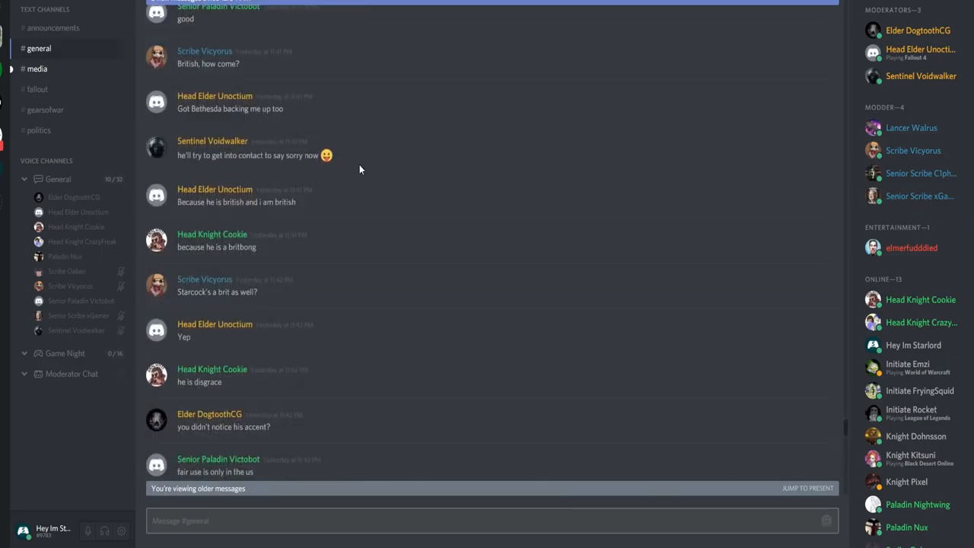
{"action": "scroll", "scroll_direction": "down", "scroll_amount": 3}
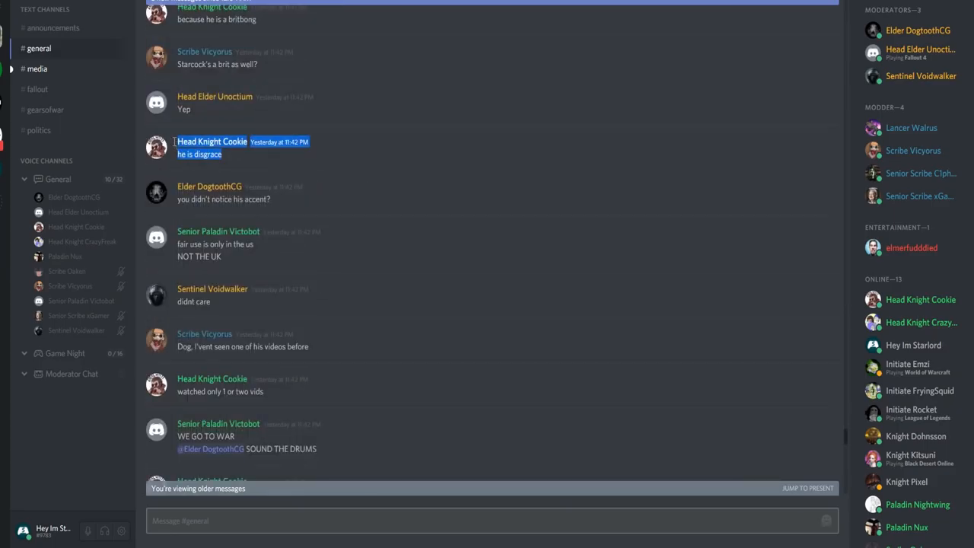
{"action": "scroll", "scroll_direction": "down", "scroll_amount": 3}
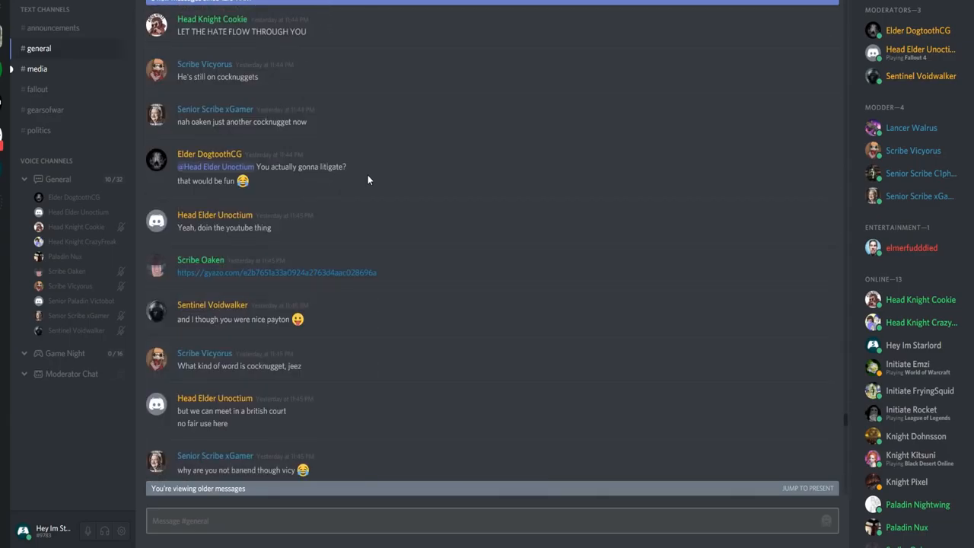
{"action": "scroll", "scroll_direction": "down", "scroll_amount": 3}
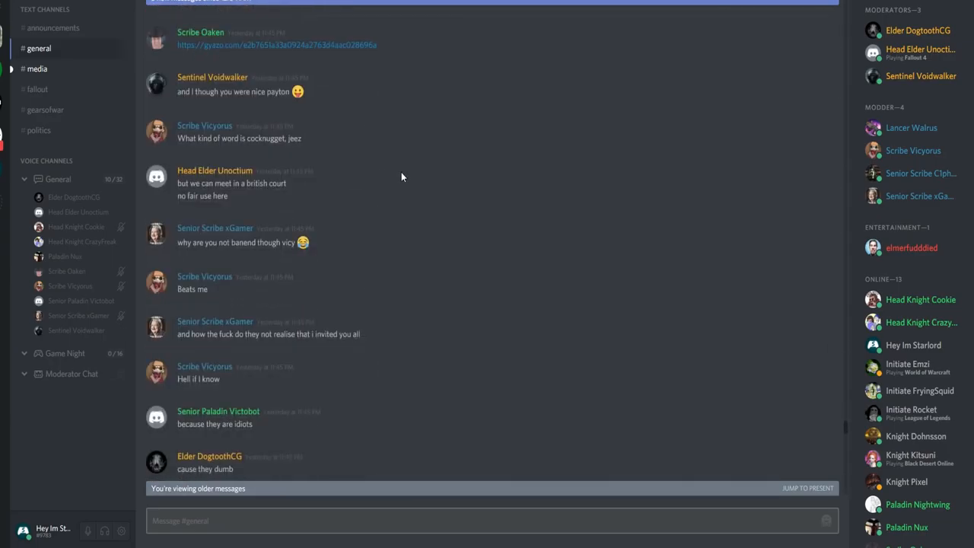
{"action": "scroll", "scroll_direction": "down", "scroll_amount": 3}
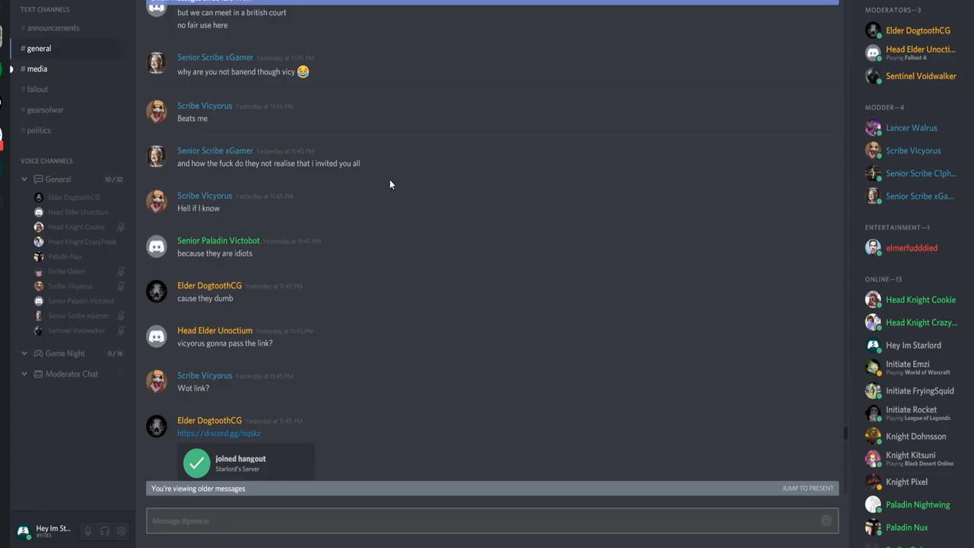
{"action": "scroll", "scroll_direction": "down", "scroll_amount": 3}
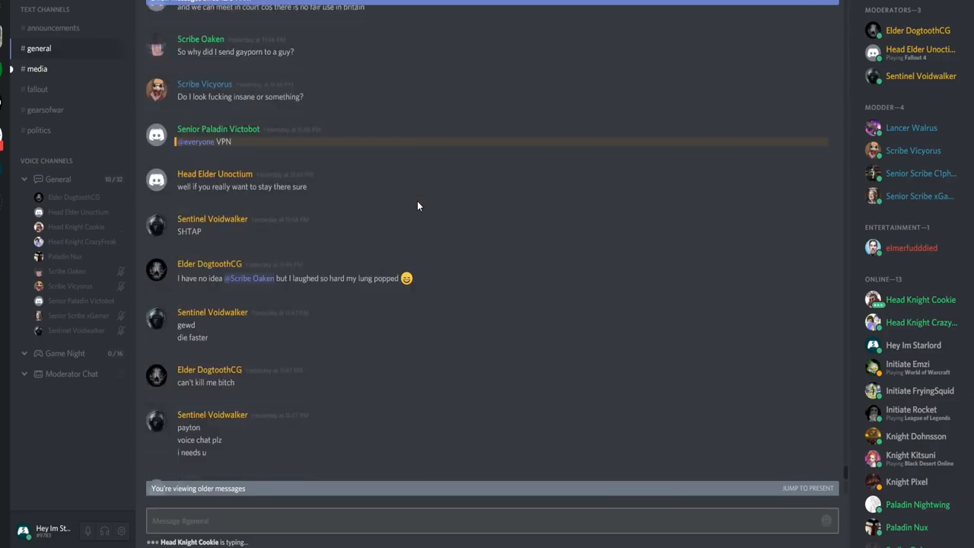
{"action": "scroll", "scroll_direction": "down", "scroll_amount": 3}
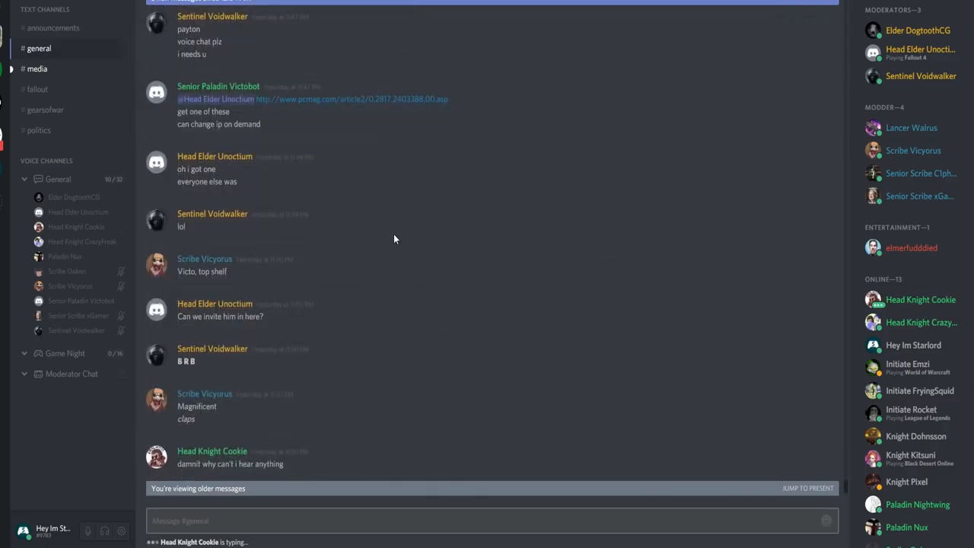
{"action": "scroll", "scroll_direction": "down", "scroll_amount": 3}
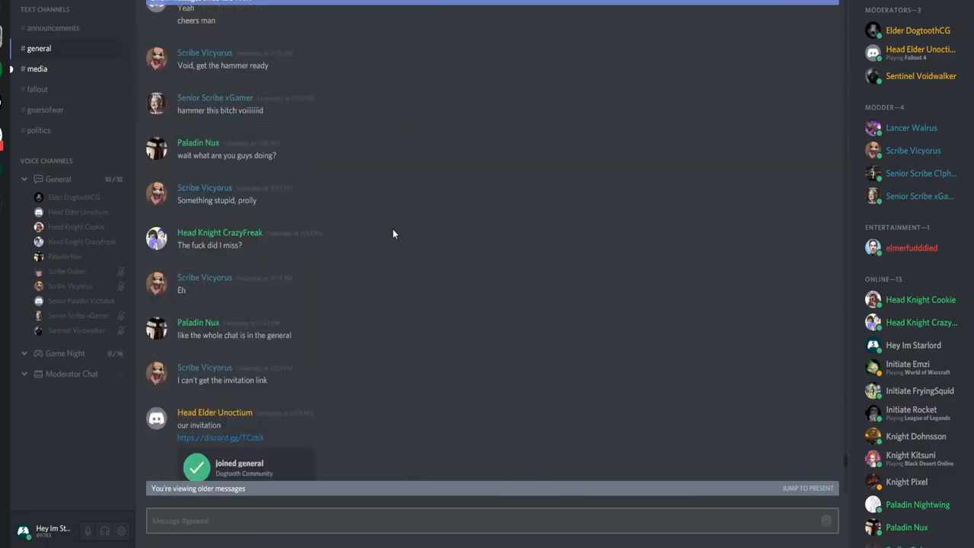
{"action": "scroll", "scroll_direction": "down", "scroll_amount": 3}
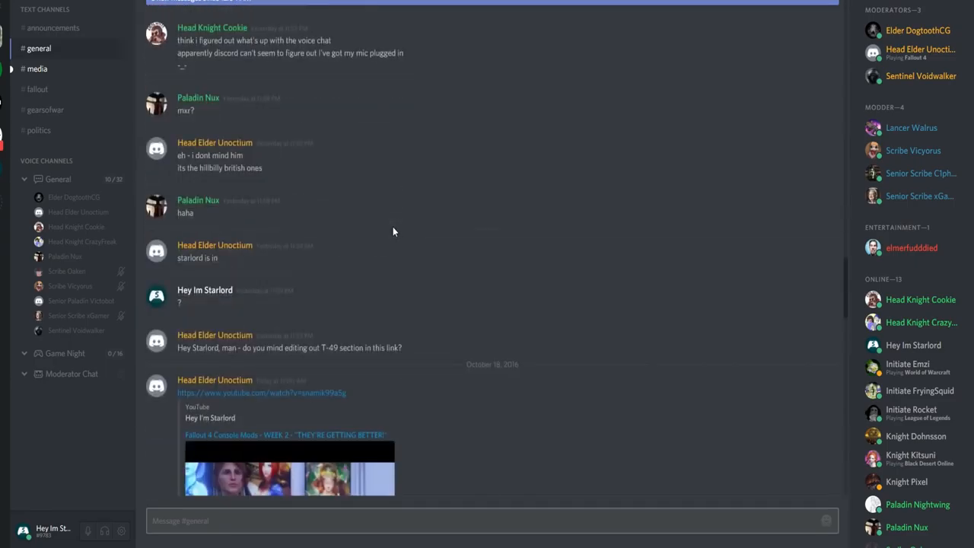
{"action": "scroll", "scroll_direction": "down", "scroll_amount": 3}
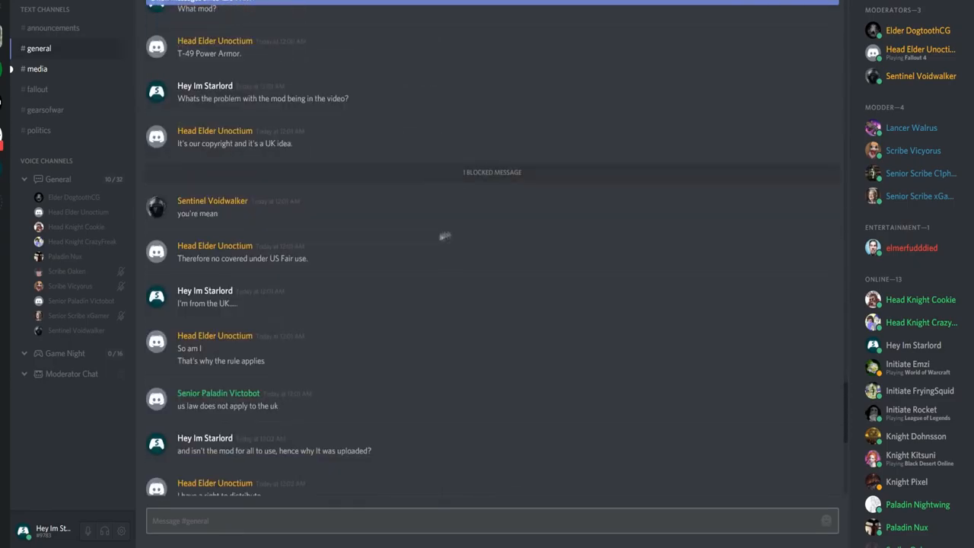
{"action": "scroll", "scroll_direction": "down", "scroll_amount": 3}
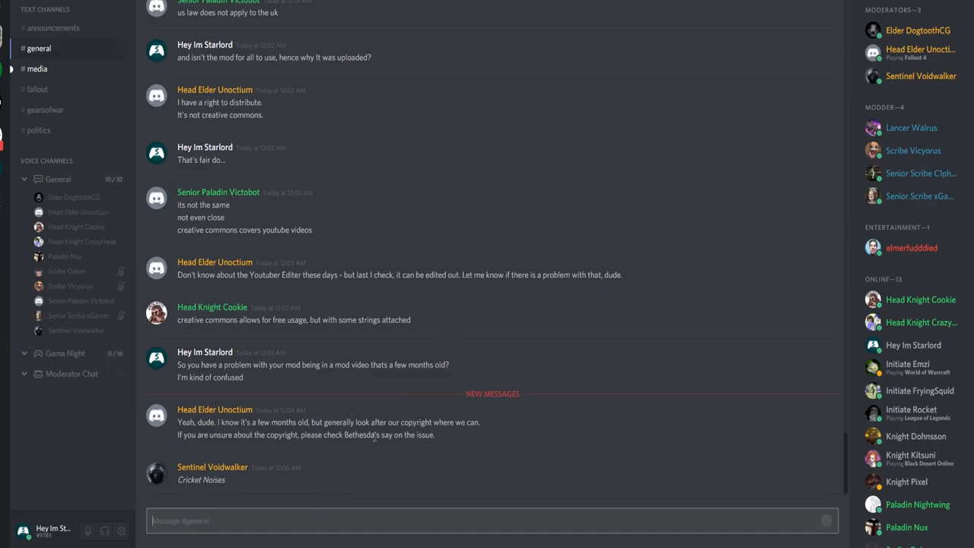
{"action": "type", "text": "@unoctium#4246 So I just check back on this chat... You couldn't have contacted"}
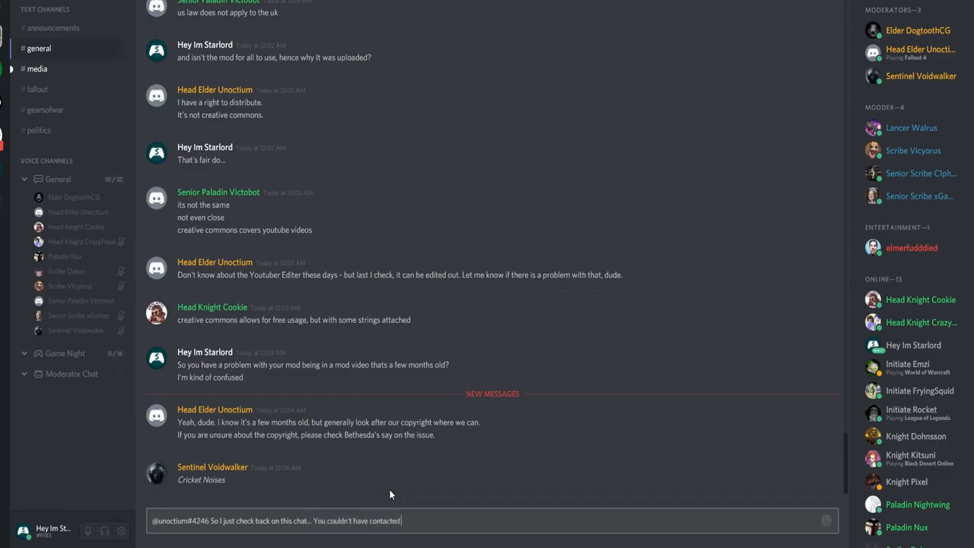
{"action": "type", "text": "me through my business"}
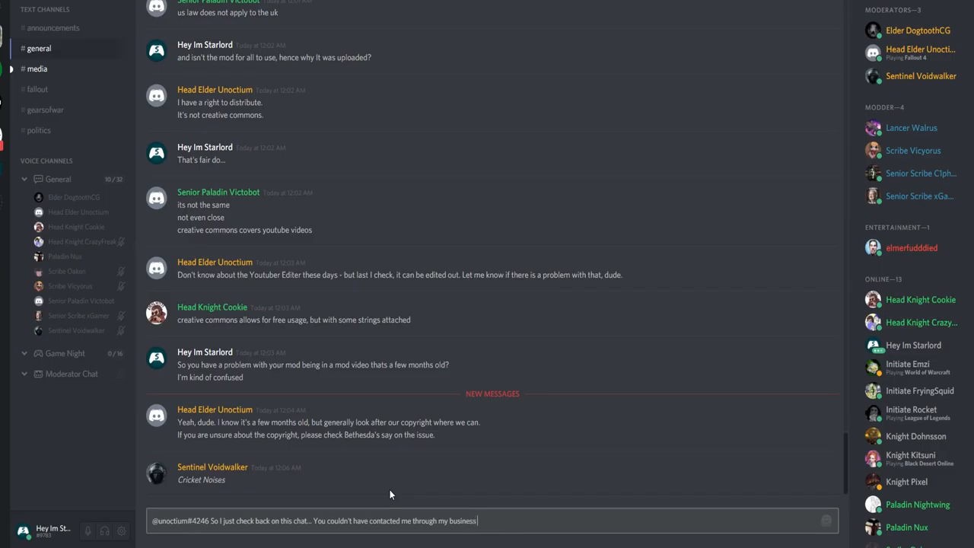
{"action": "type", "text": "email to discuss? T"}
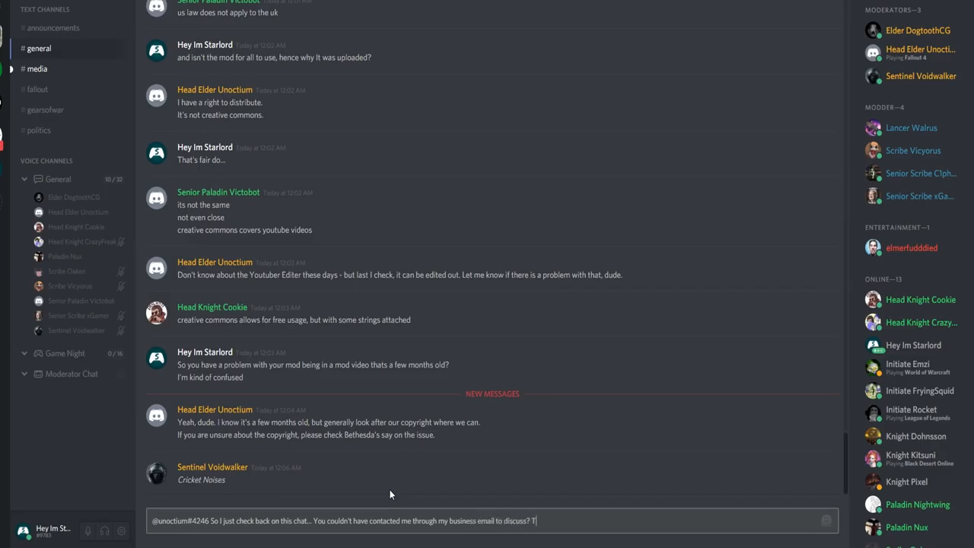
{"action": "type", "text": "Then you all rant on about a chat"}
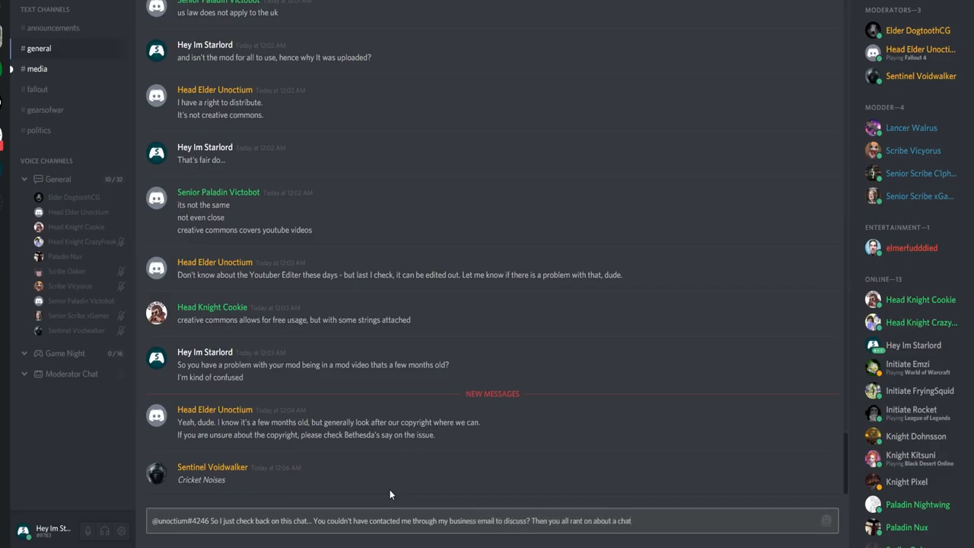
{"action": "type", "text": "... a chat on the internet"}
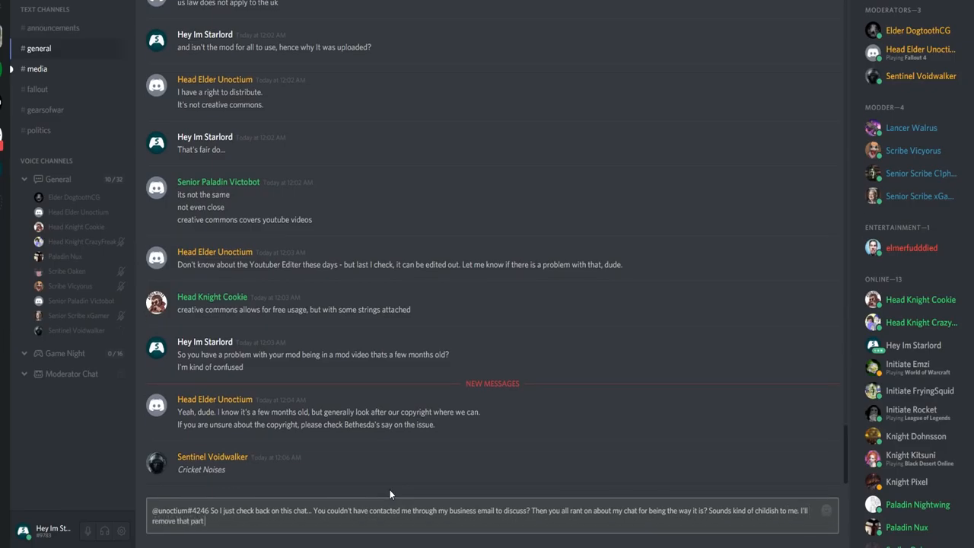
Step: Add that you'll remove that part of the video as it's no longer relevant, remarking on maturity and age
{"action": "type", "text": "of the video as it's not even"}
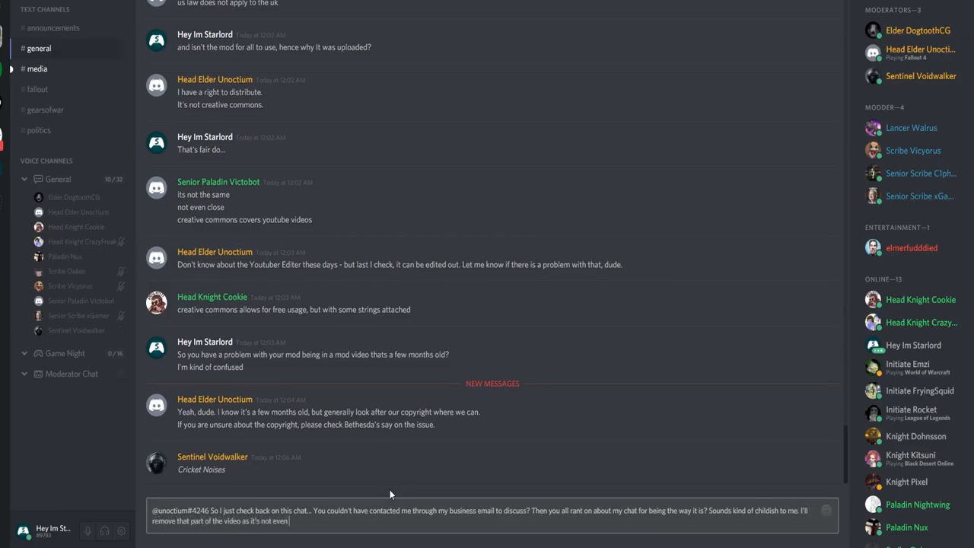
{"action": "type", "text": "relevant anymore but, looking back on this chat is kind"}
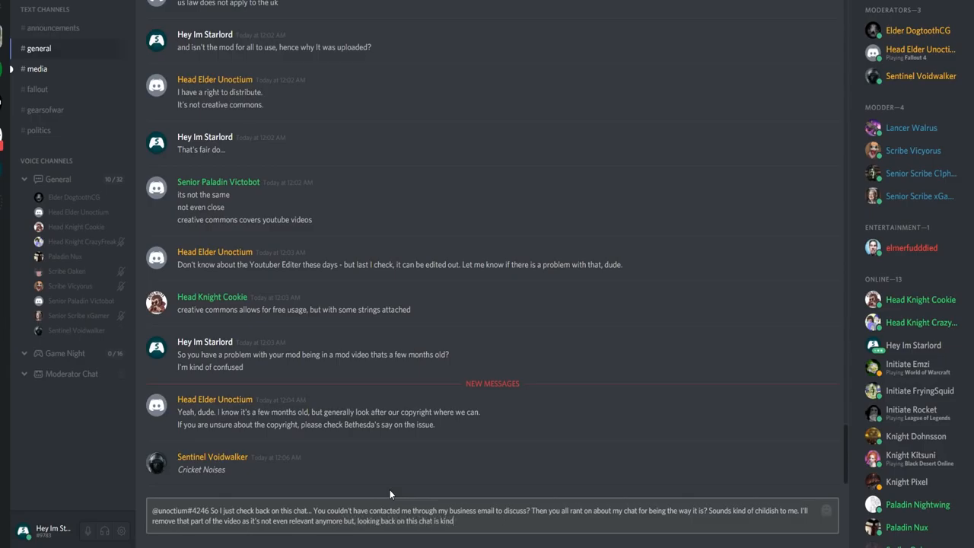
{"action": "type", "text": "has just mai"}
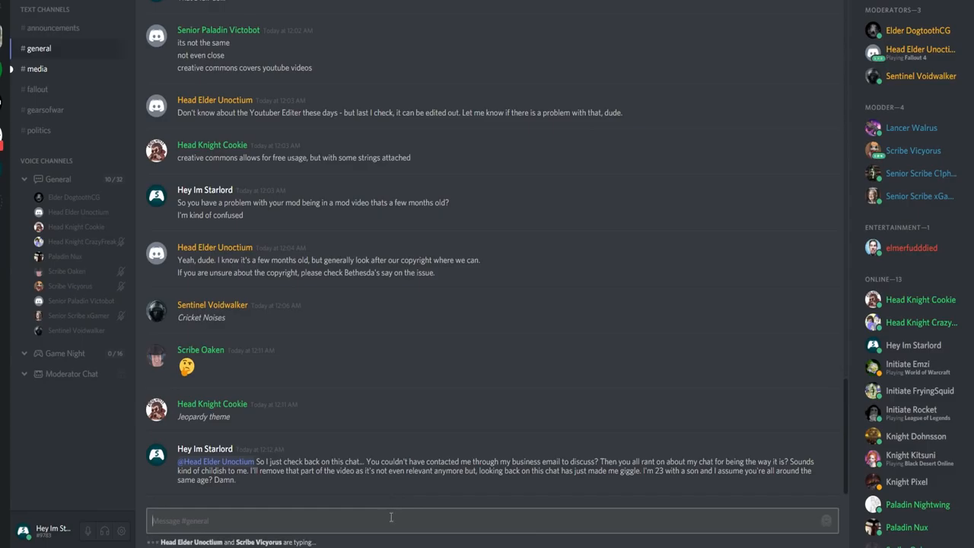
Step: Mention the member who replied and explain you only giggled because of the maturity shown
{"action": "right_click", "coordinate": [155, 311]}
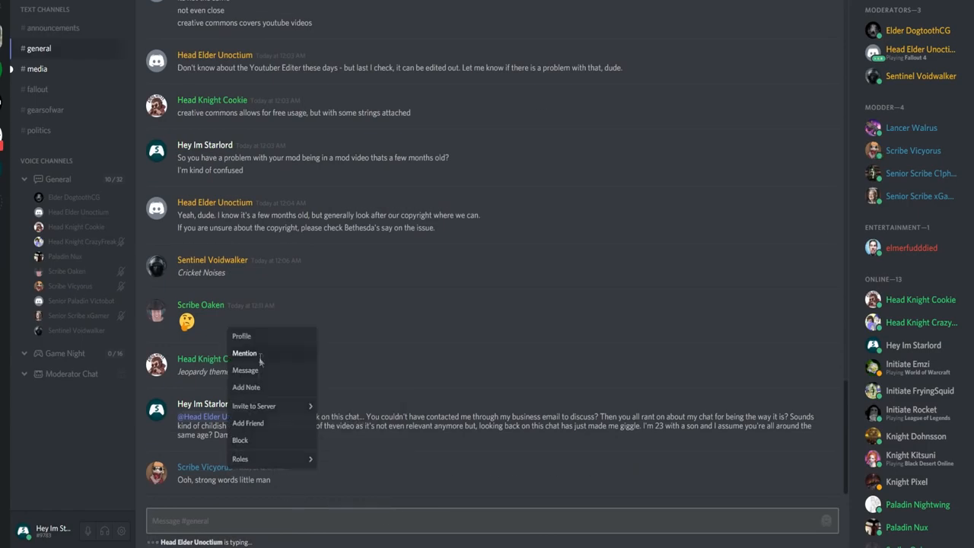
{"action": "left_click", "coordinate": [244, 353]}
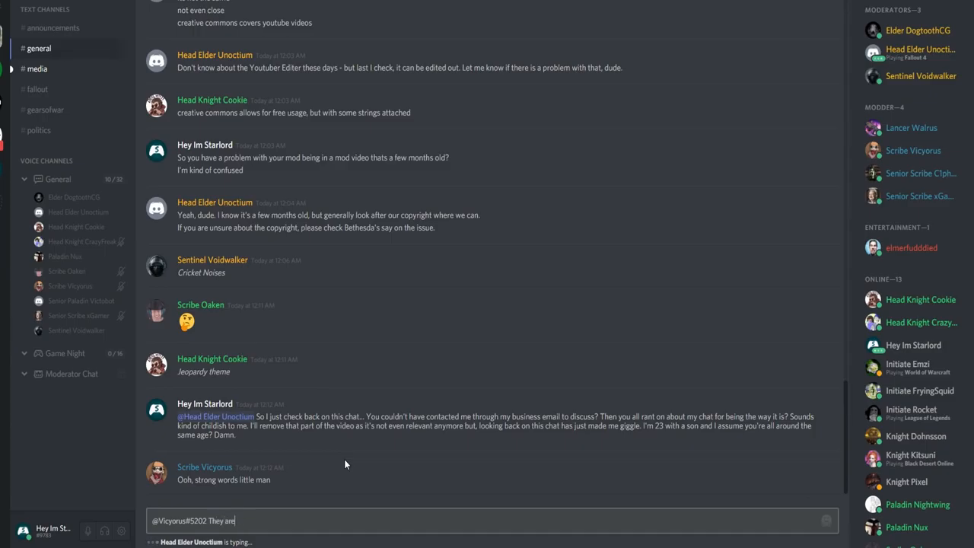
{"action": "type", "text": "n't.. I'm just stating"}
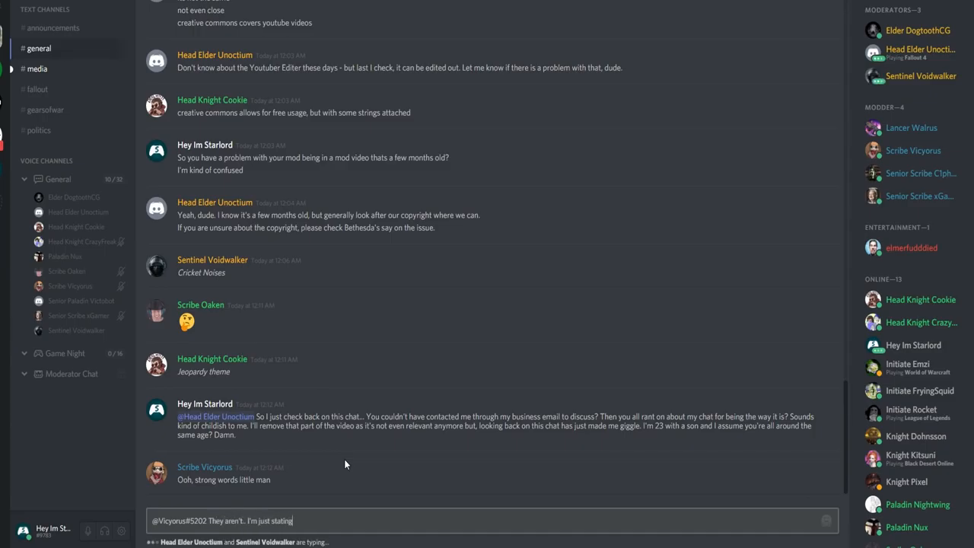
{"action": "type", "text": "that I giggled"}
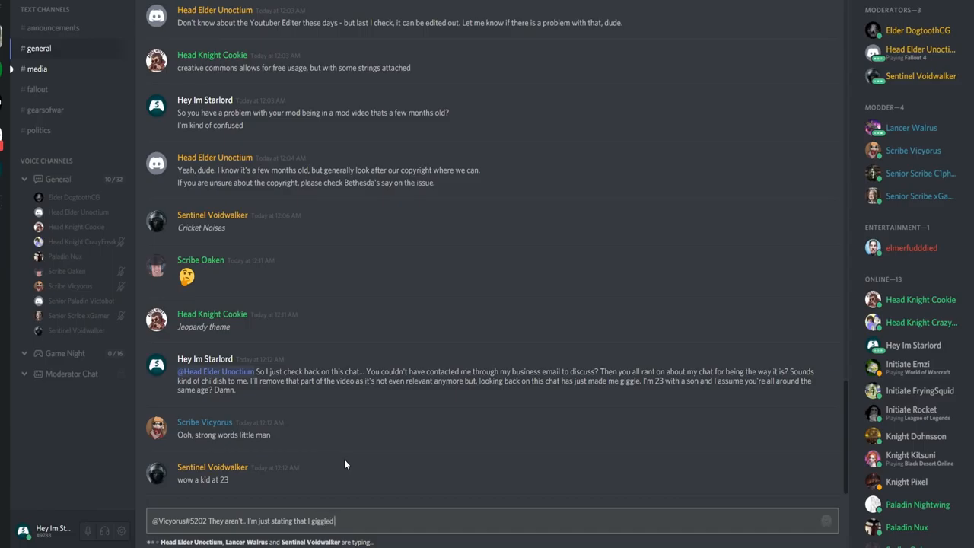
{"action": "type", "text": "because of the maturity"}
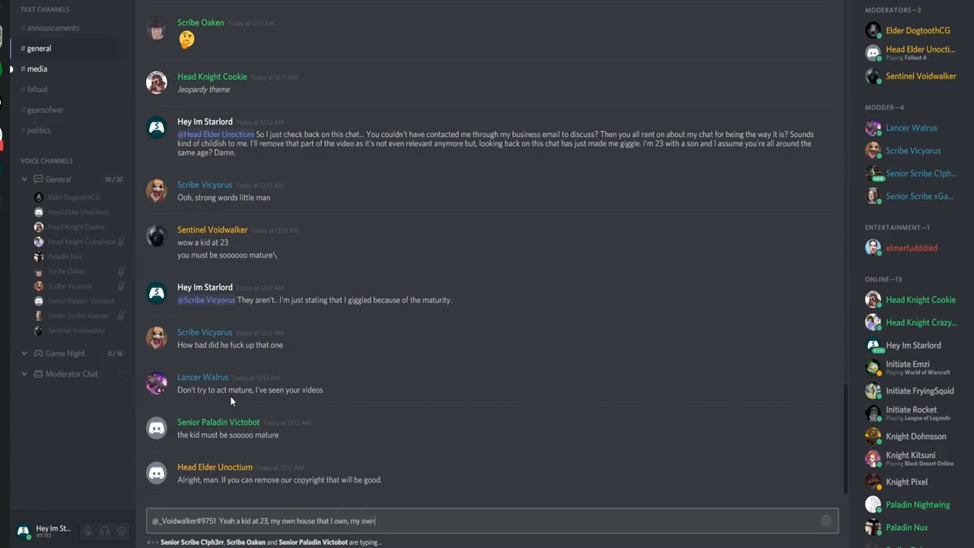
Step: Describe your own house and business you built up, then reply "It's all good" to another member
{"action": "type", "text": "business that I built up"}
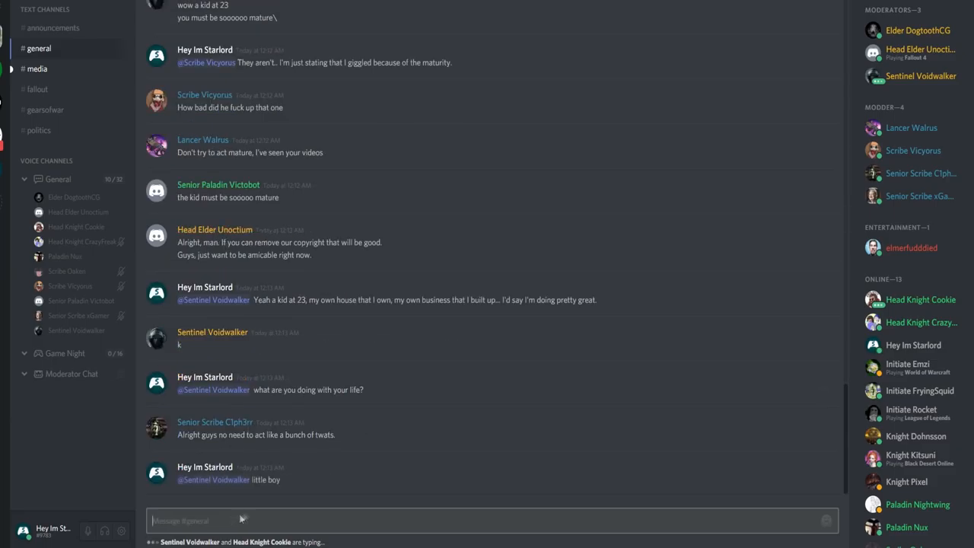
{"action": "type", "text": "It's all good, I"}
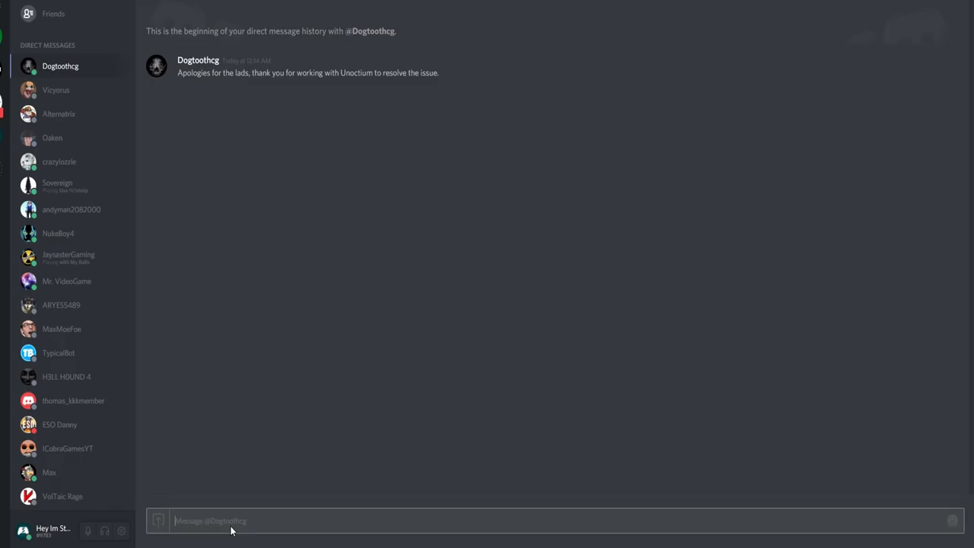
{"action": "type", "text": "No, I h"}
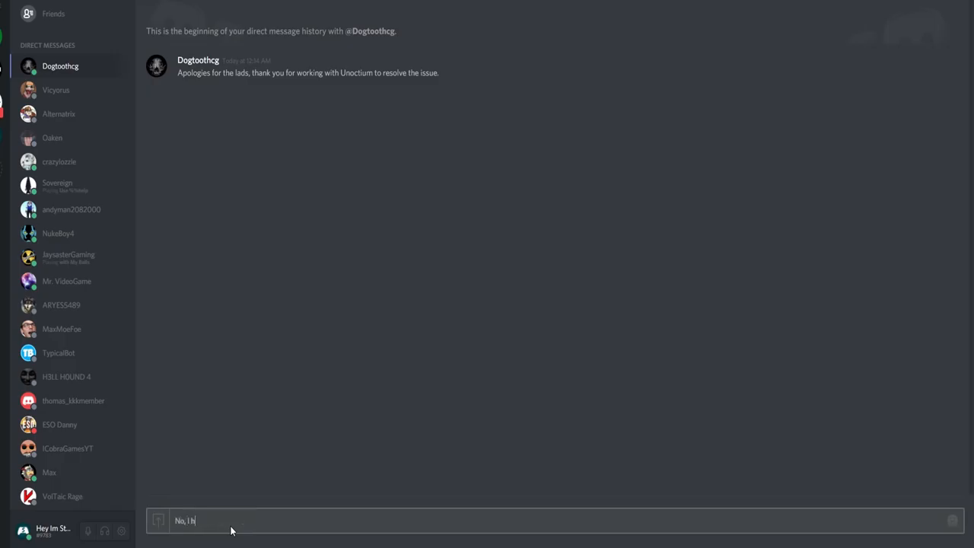
{"action": "type", "text": "ave th"}
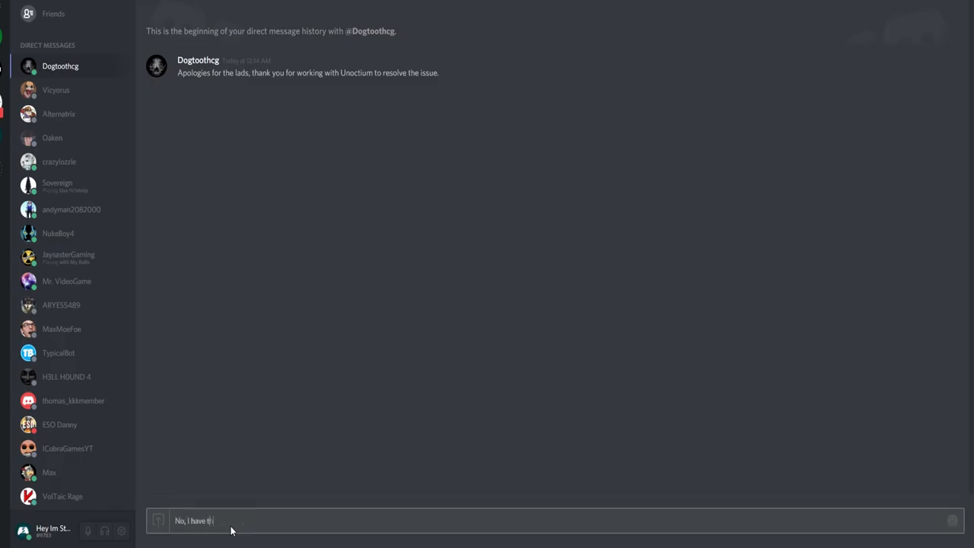
{"action": "type", "text": "e footage I need."}
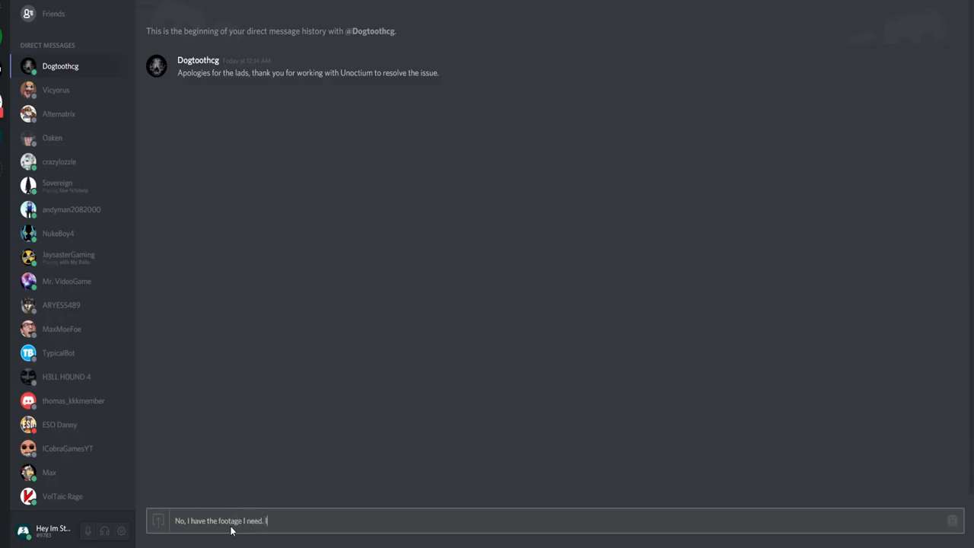
{"action": "type", "text": "I'm quite con"}
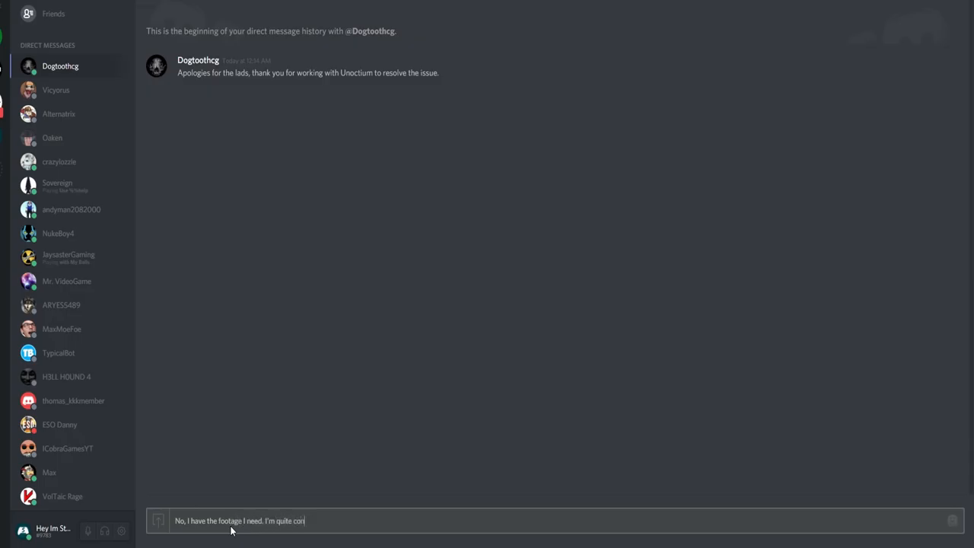
{"action": "type", "text": "fused how"}
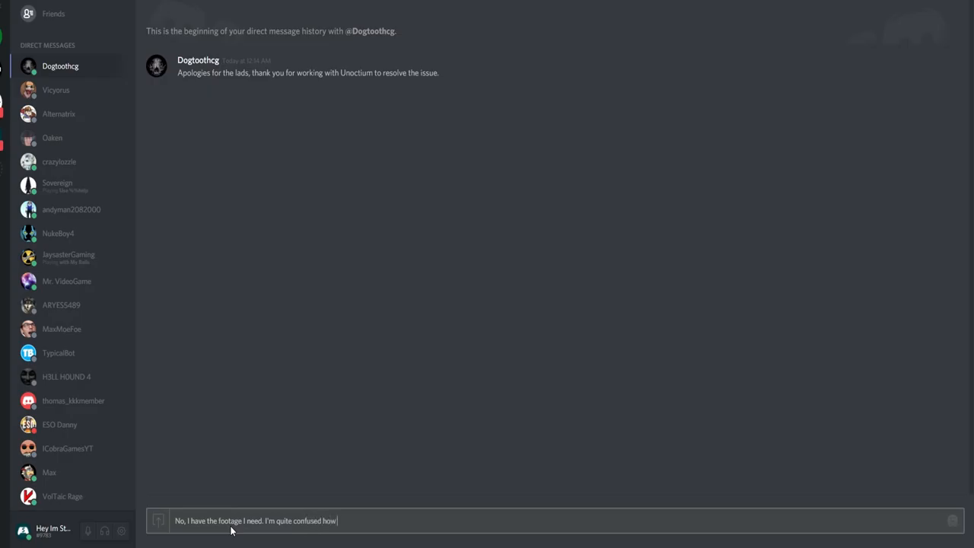
{"action": "type", "text": "you all slated"}
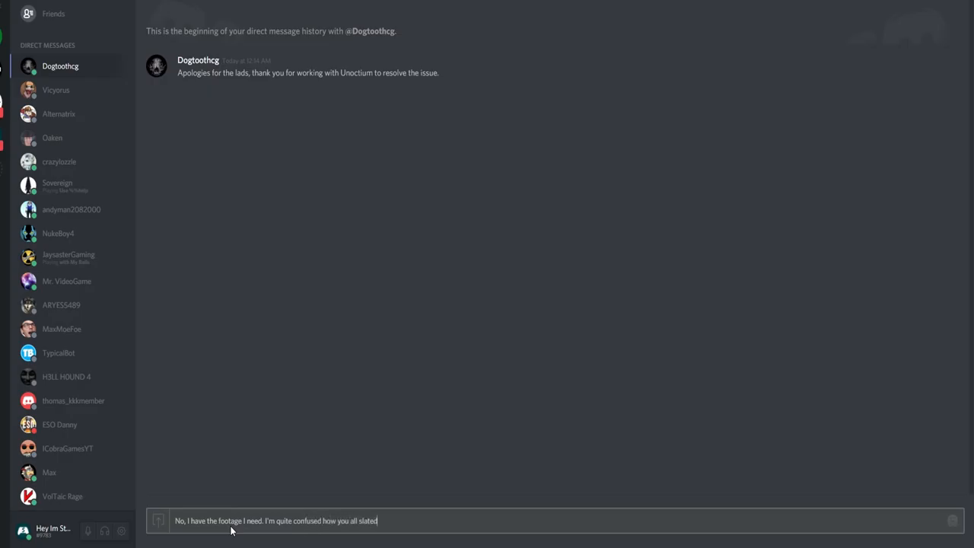
{"action": "type", "text": "me so much"}
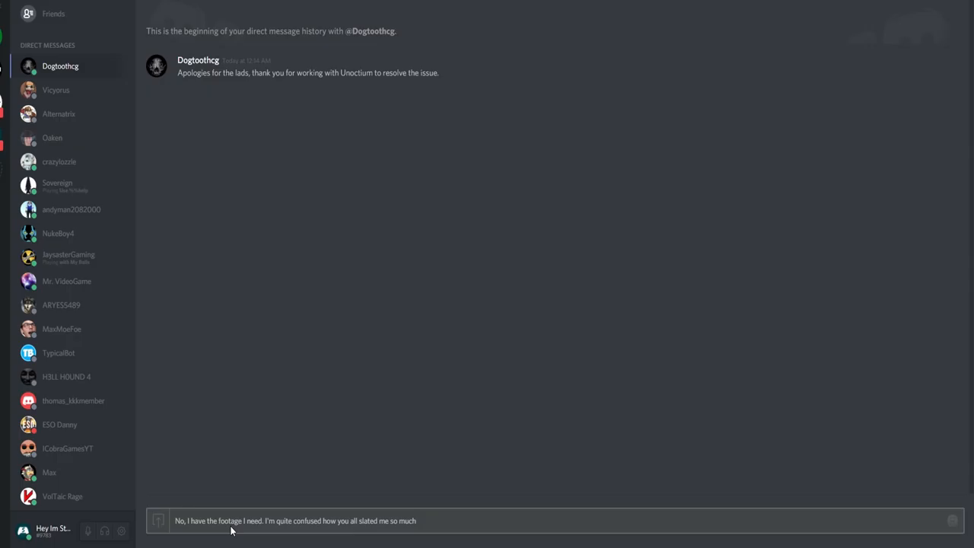
{"action": "type", "text": ", yet you don'"}
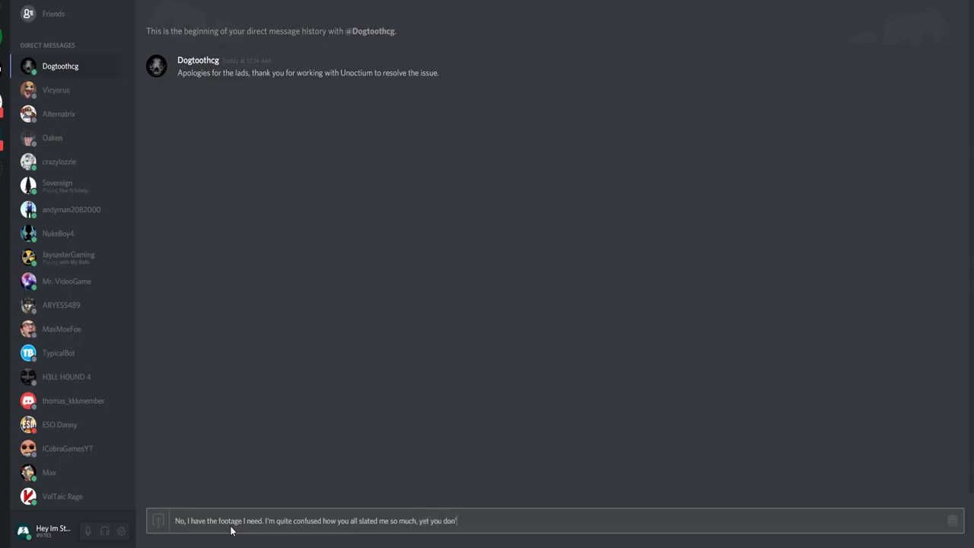
{"action": "type", "text": "actually"}
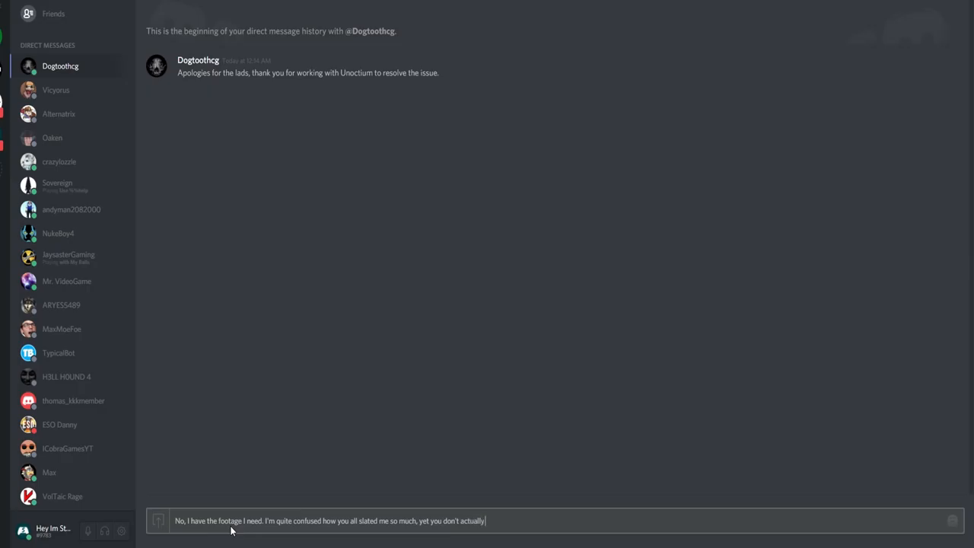
{"action": "type", "text": "know me perso"}
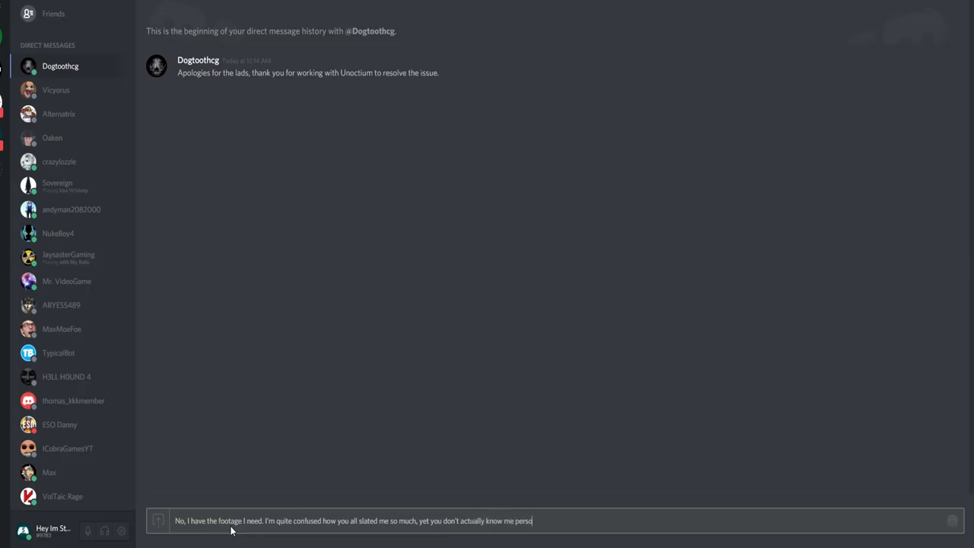
{"action": "type", "text": "nally"}
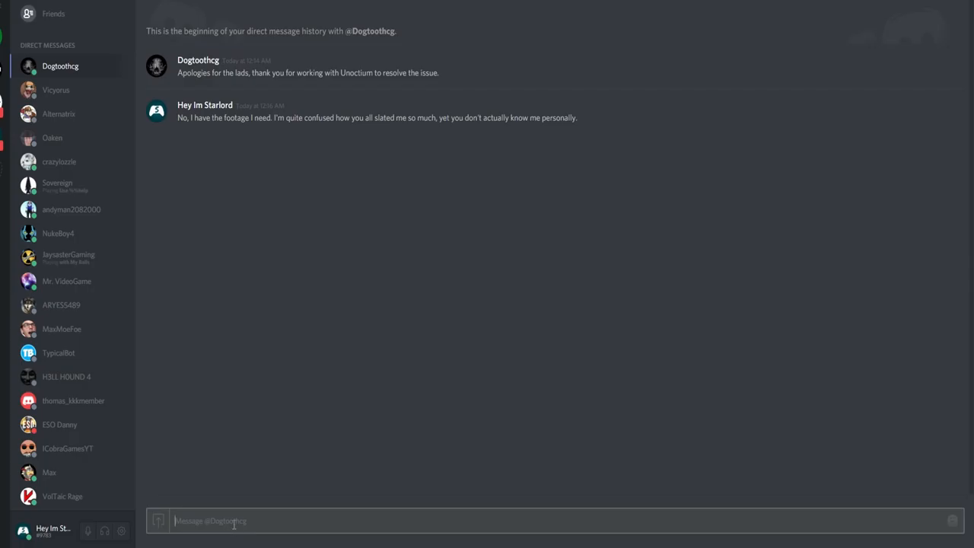
Step: Send a follow-up DM: "But it's good to have seen all that text and grabbed it whilst I could..."
{"action": "type", "text": "But it"}
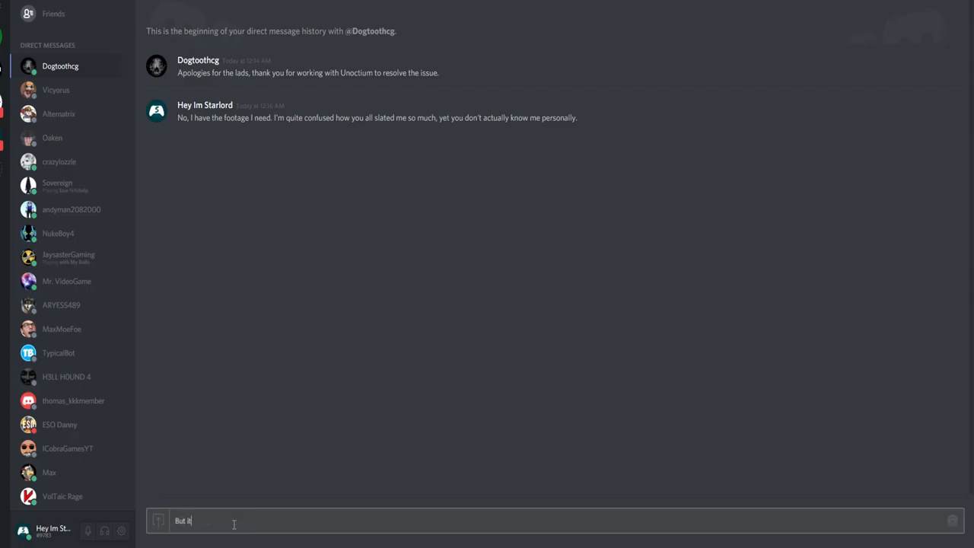
{"action": "type", "text": "'s good t"}
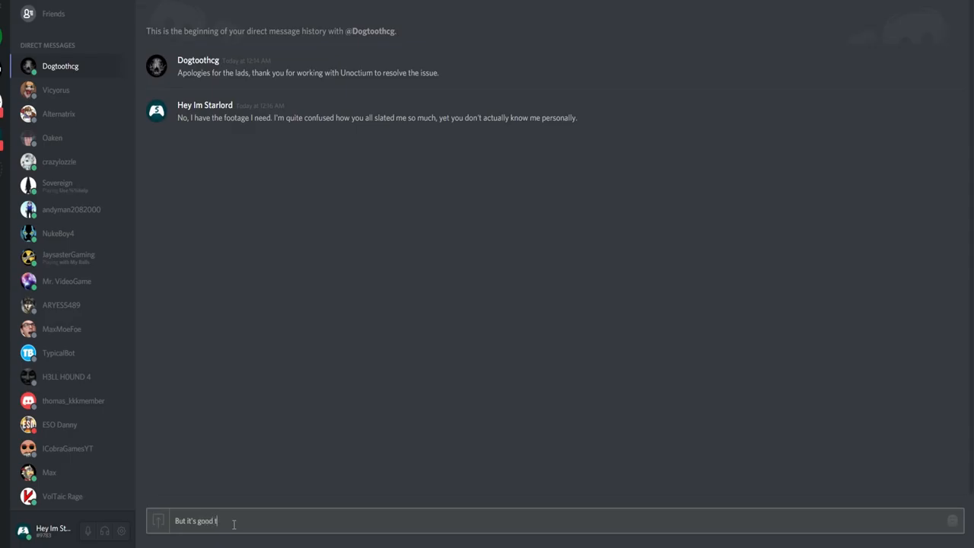
{"action": "type", "text": "o have"}
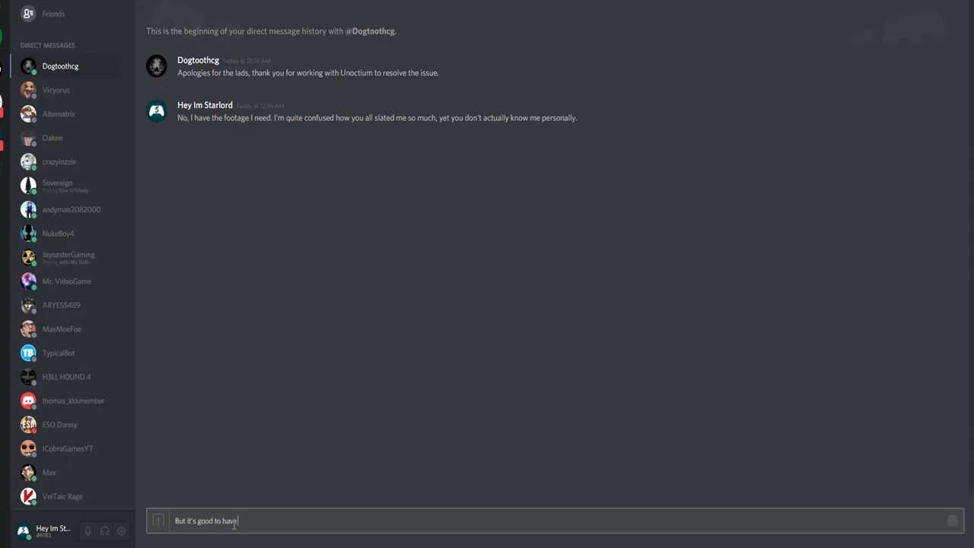
{"action": "type", "text": "seen all t"}
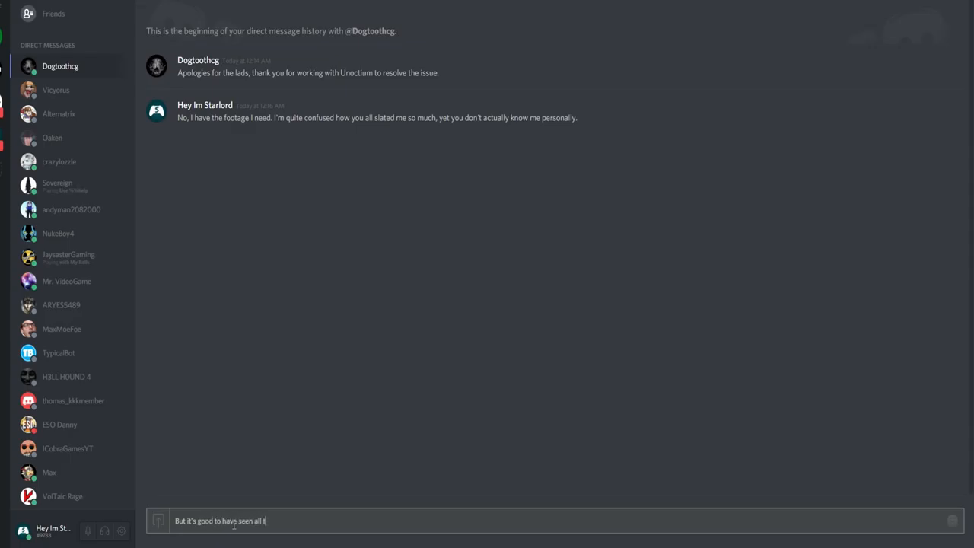
{"action": "type", "text": "hat text and"}
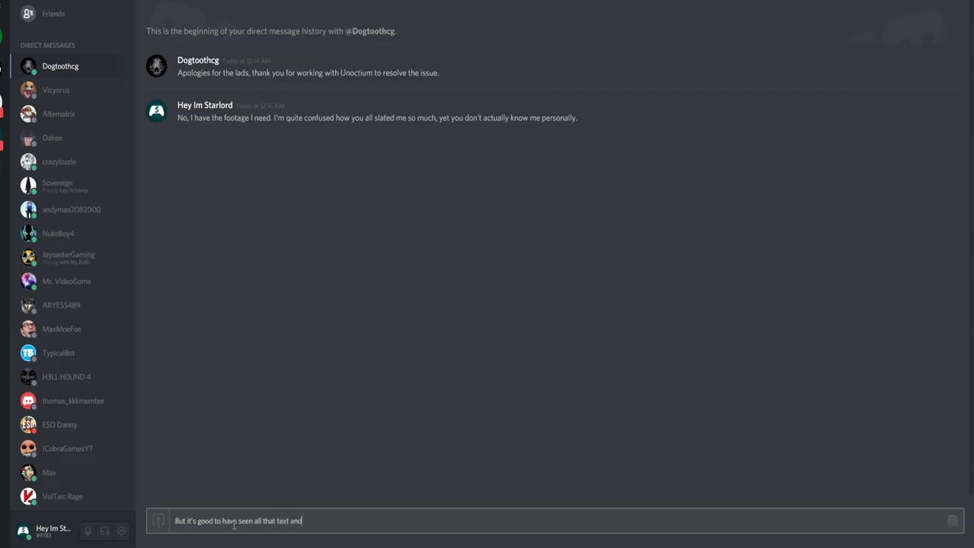
{"action": "type", "text": "grabbed it wh"}
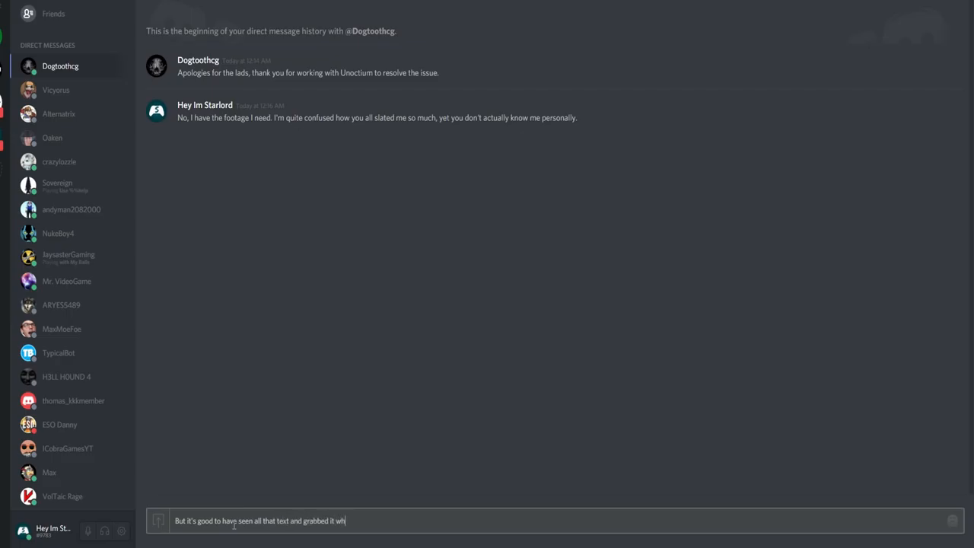
{"action": "type", "text": "il"}
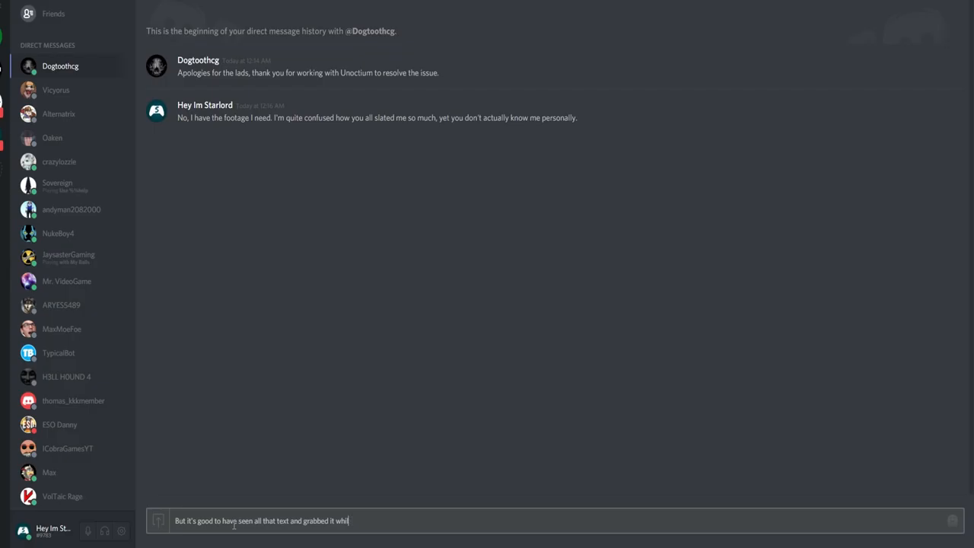
{"action": "type", "text": "st I could..."}
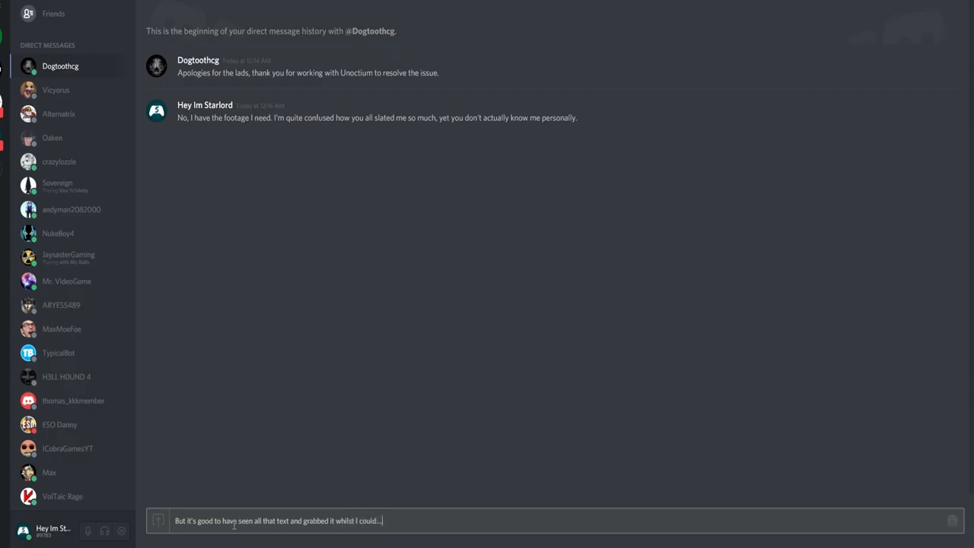
{"action": "key", "text": "Return"}
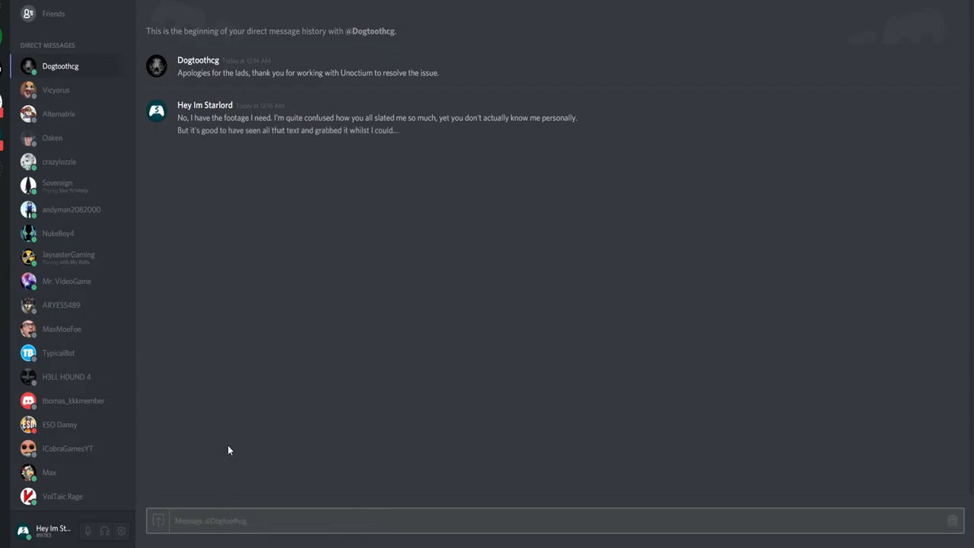
{"action": "type", "text": "tell him \"thank yo"}
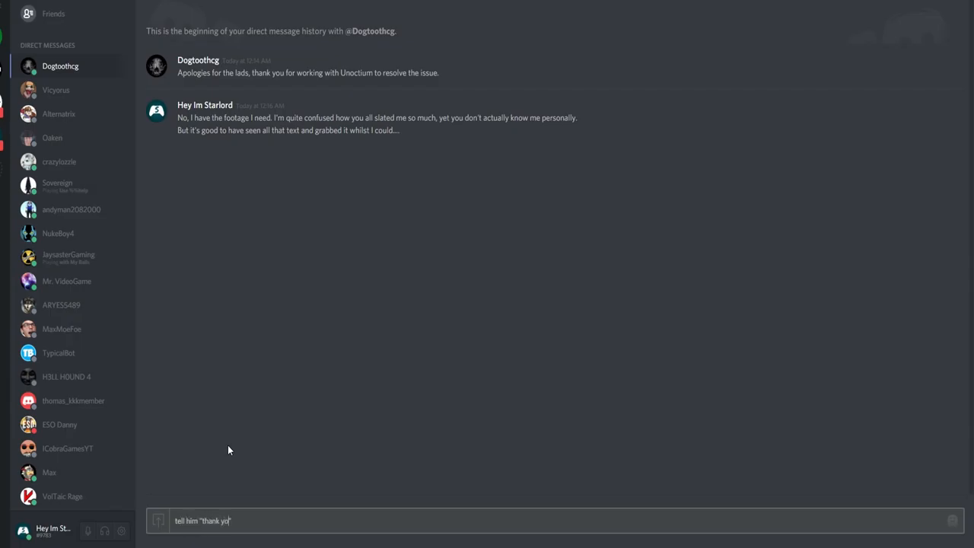
{"action": "type", "text": "u\" for be"}
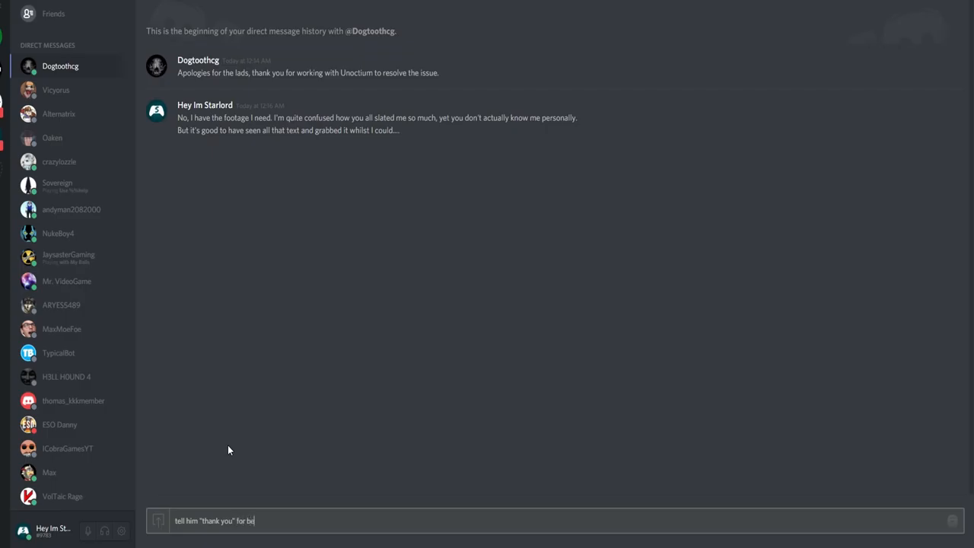
{"action": "type", "text": "ing pro"}
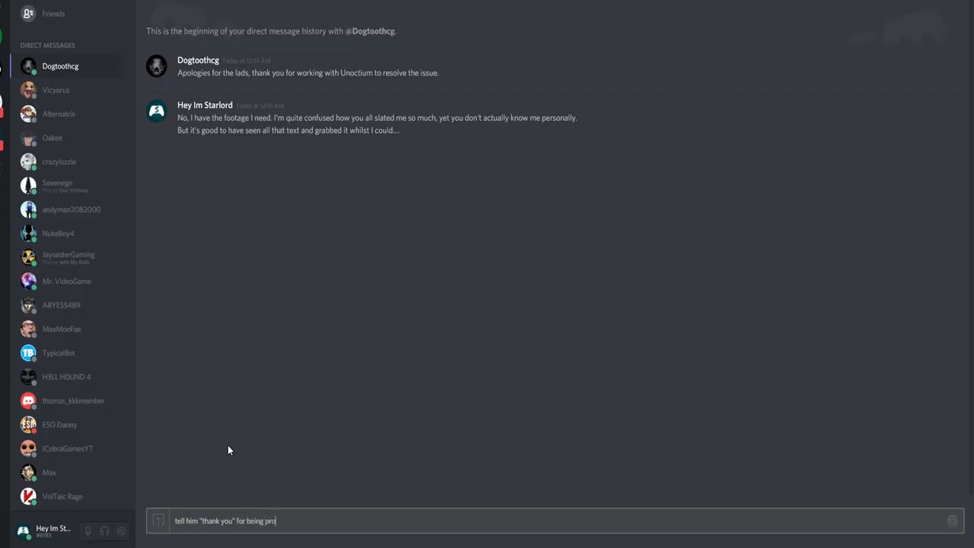
{"action": "type", "text": "fessional and"}
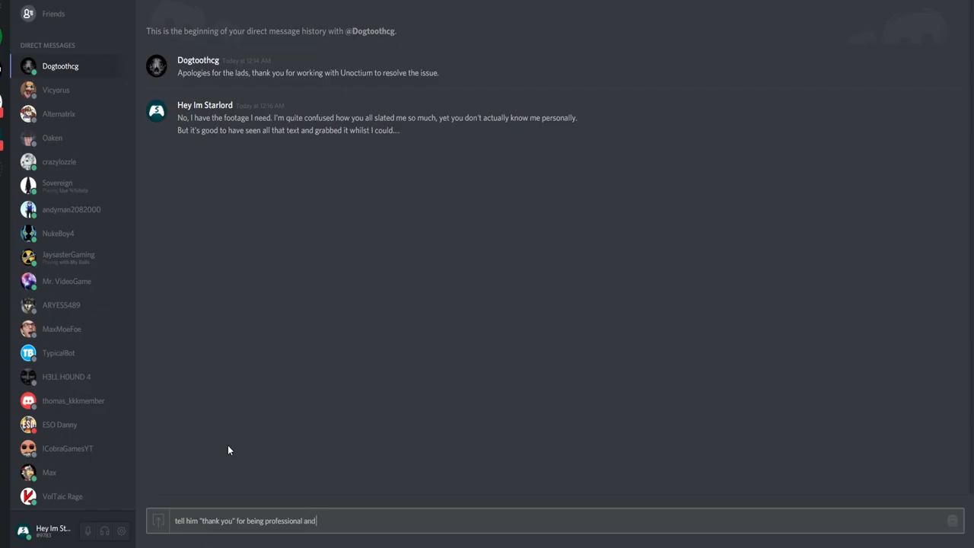
{"action": "type", "text": "contacting me"}
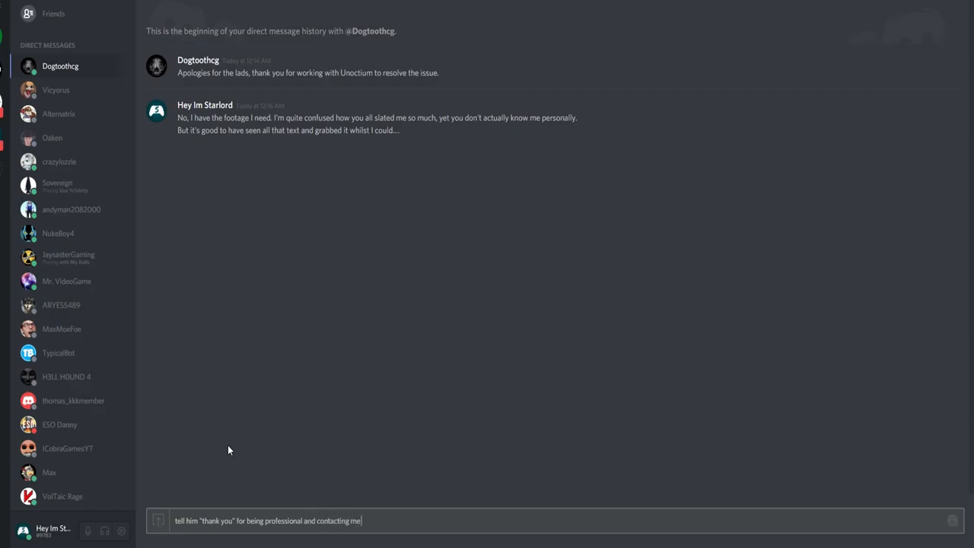
{"action": "type", "text": "through my offcial"}
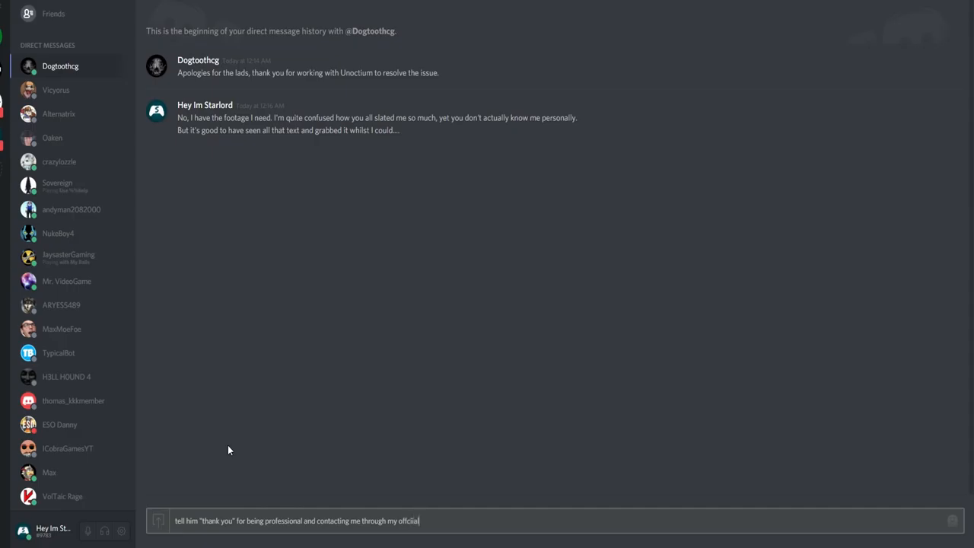
{"action": "type", "text": "business"}
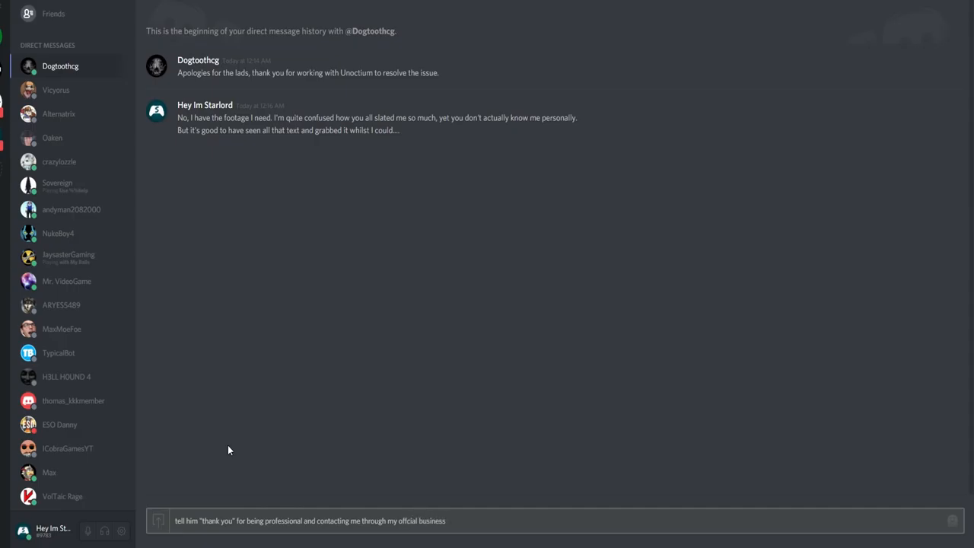
{"action": "type", "text": "email, rather"}
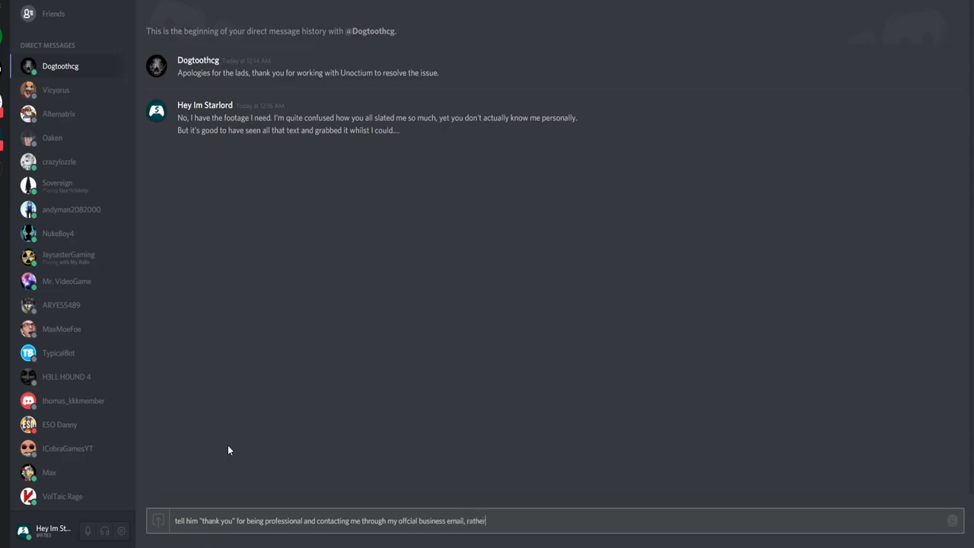
{"action": "type", "text": "than having"}
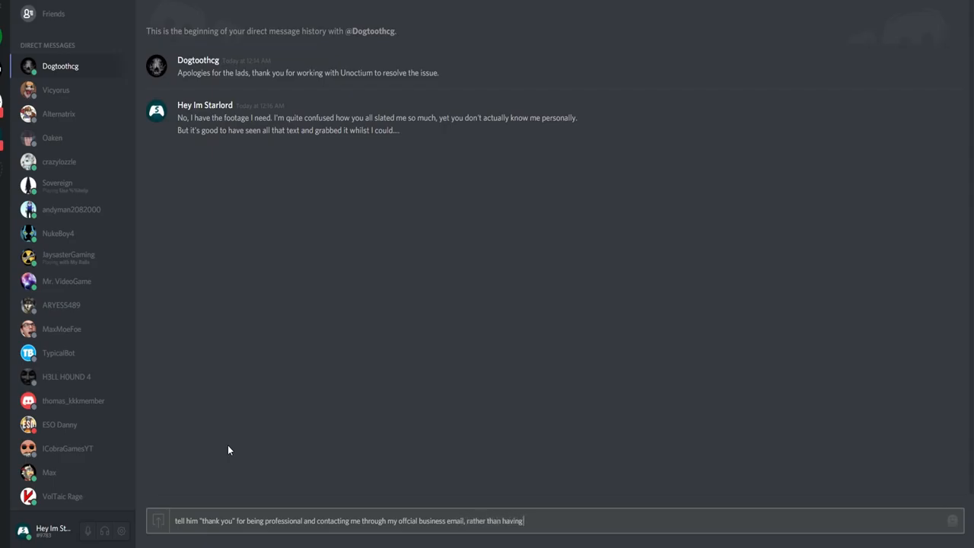
{"action": "type", "text": "people come and"}
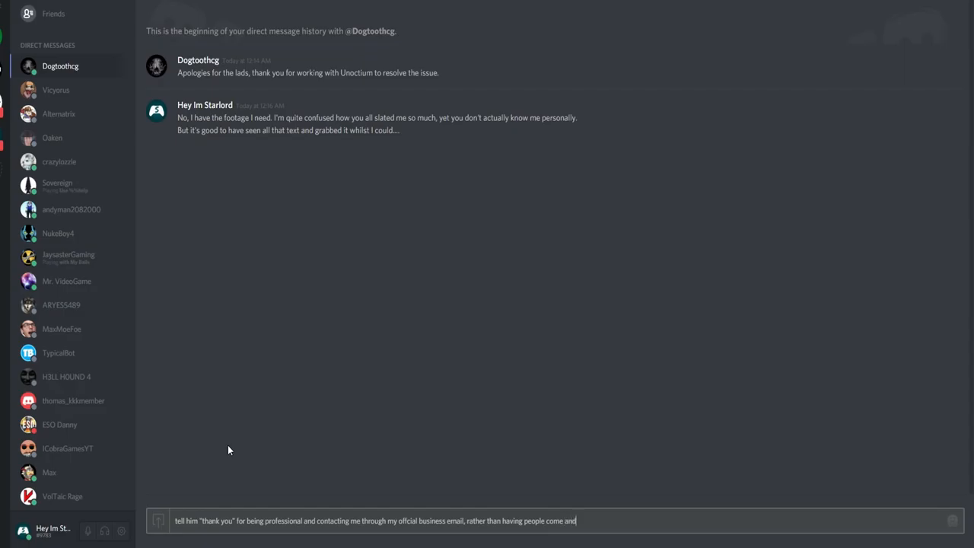
{"action": "type", "text": "disru"}
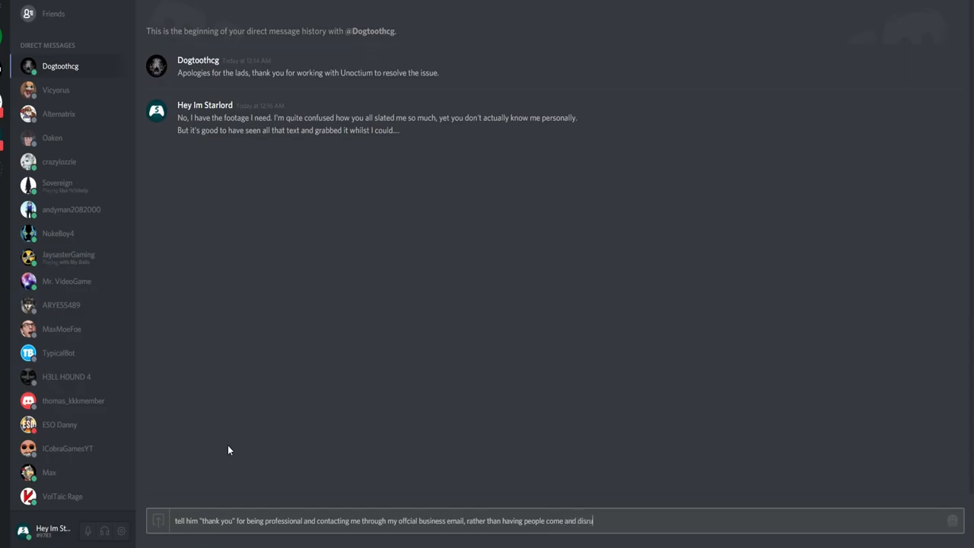